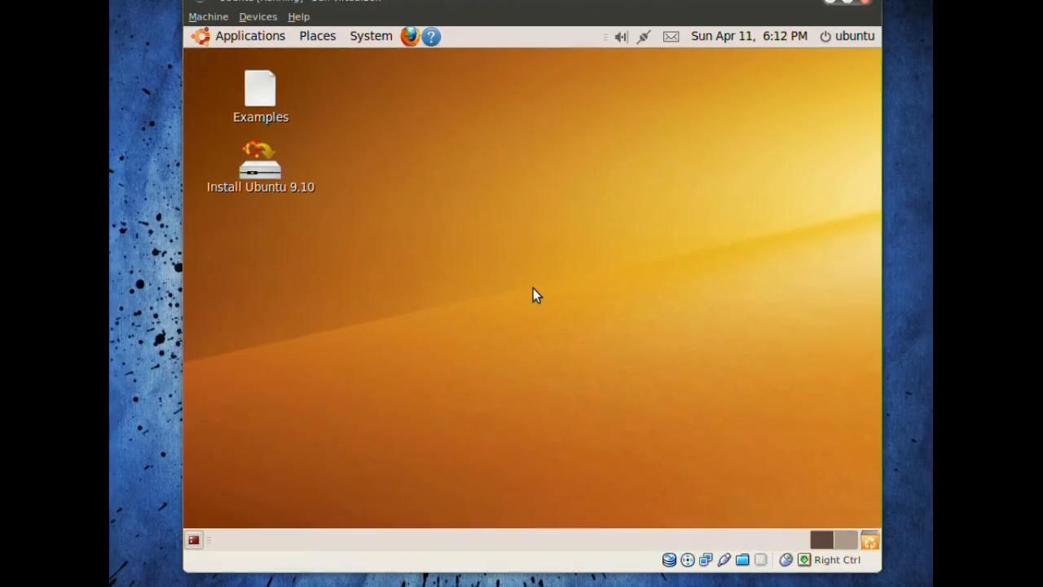
pyautogui.moveTo(514, 170)
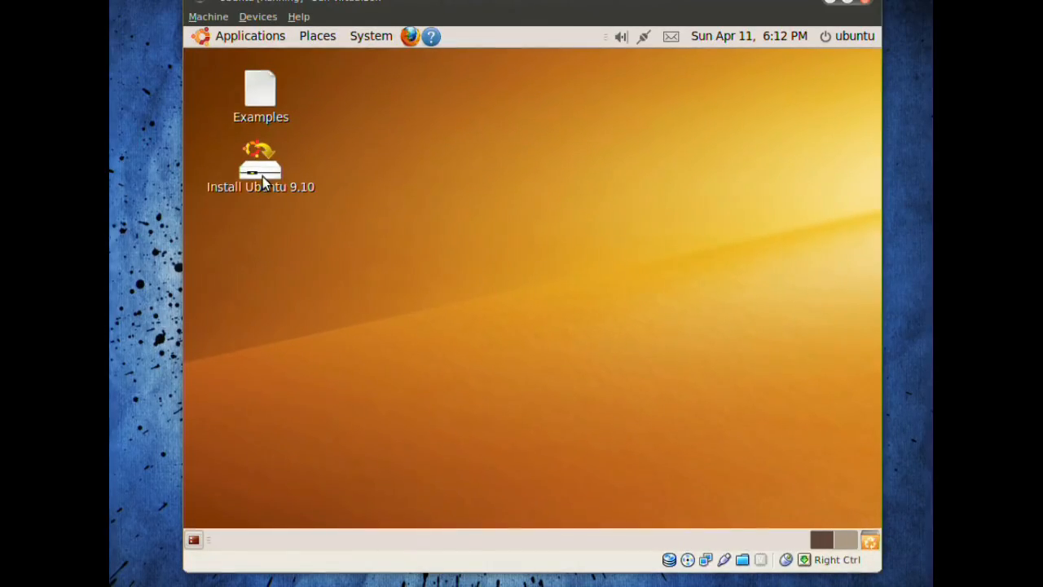
pyautogui.moveTo(432, 228)
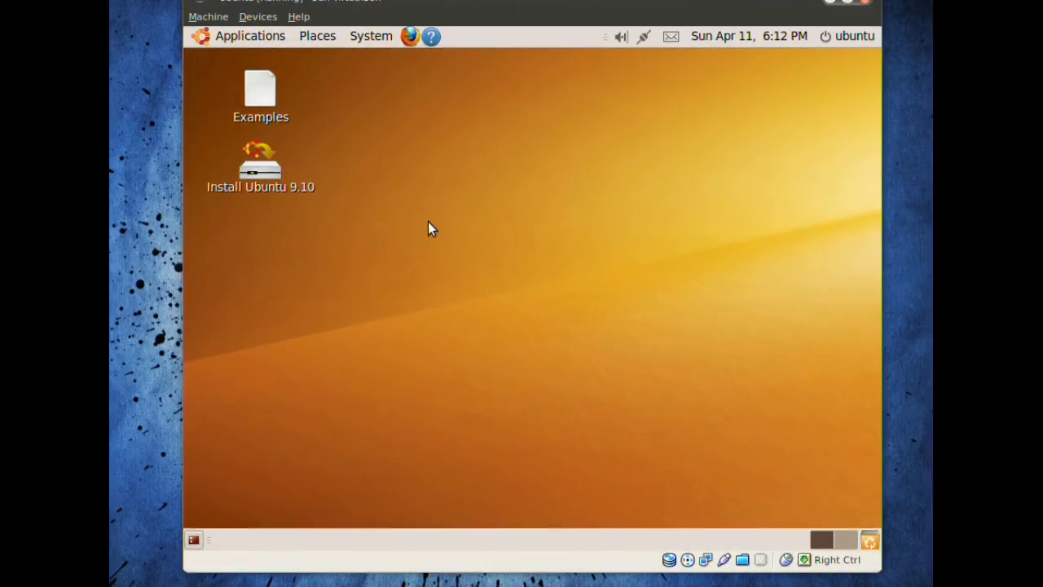
pyautogui.moveTo(424, 229)
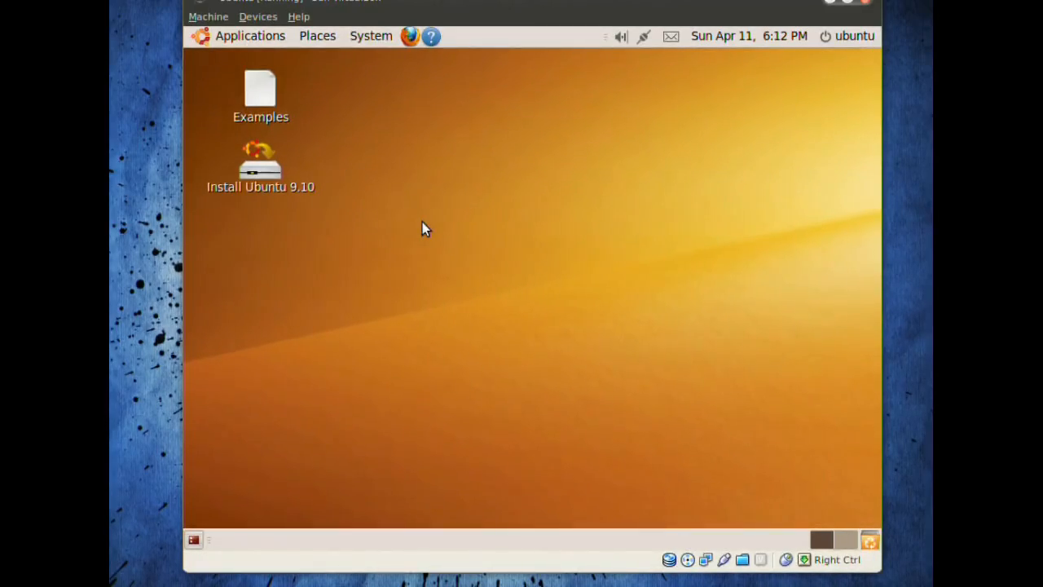
pyautogui.moveTo(764, 365)
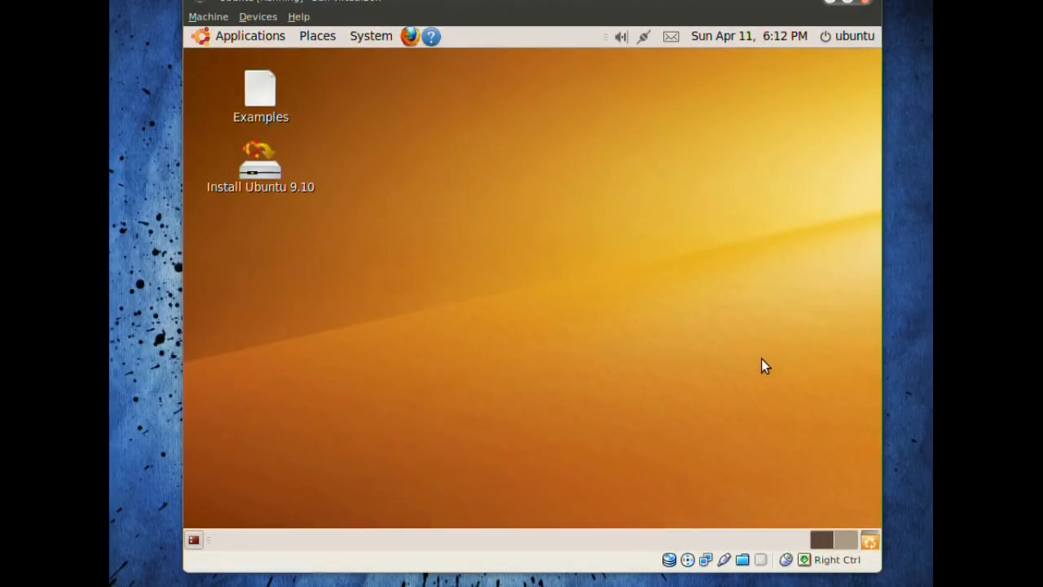
pyautogui.moveTo(632, 250)
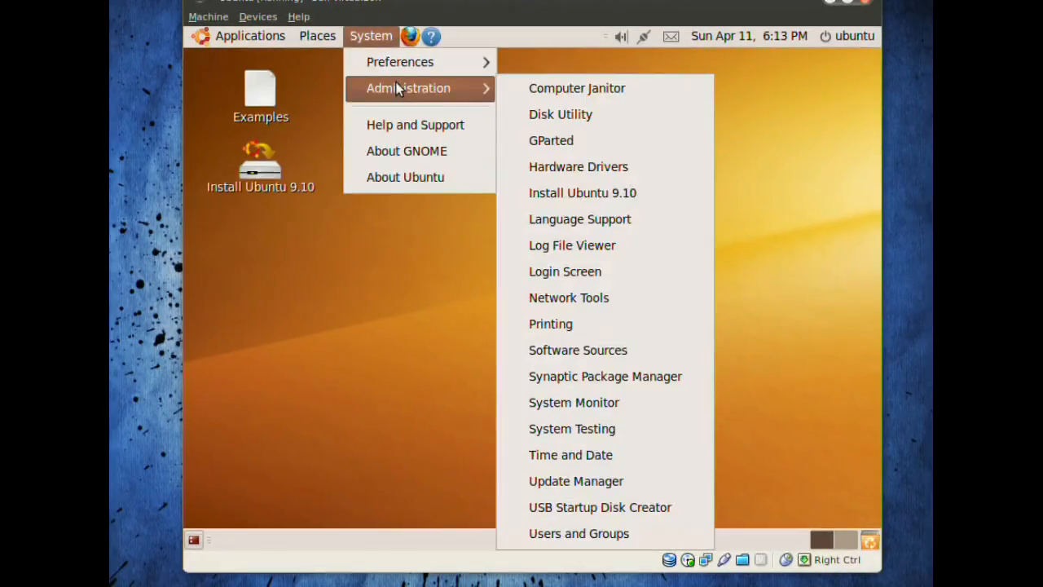
pyautogui.moveTo(602, 140)
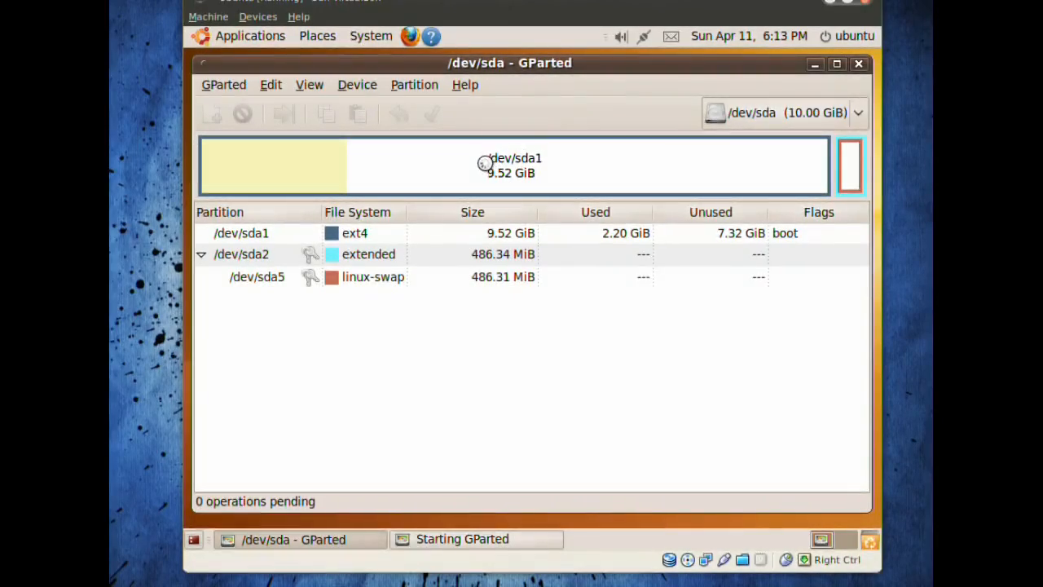
# Delete the 9.52 GiB ext4 partition /dev/sda1 and select the freed unallocated space.
pyautogui.click(513, 165)
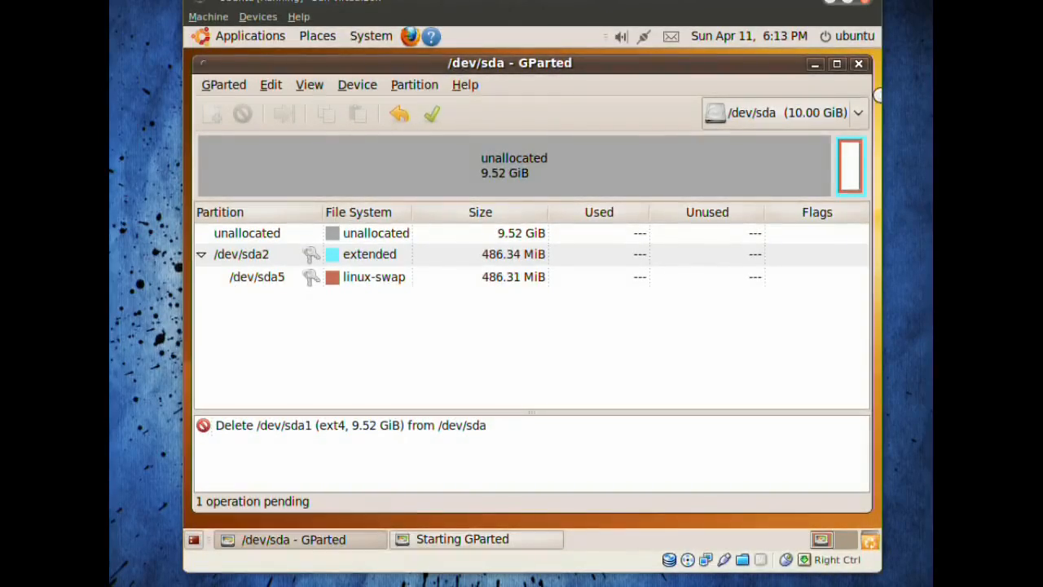
pyautogui.click(246, 232)
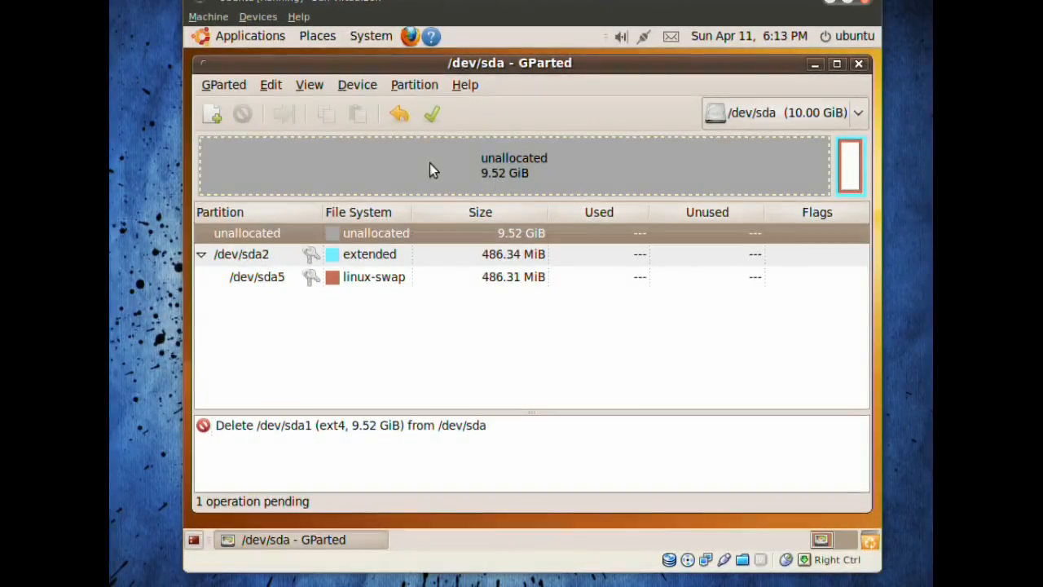
pyautogui.moveTo(725, 202)
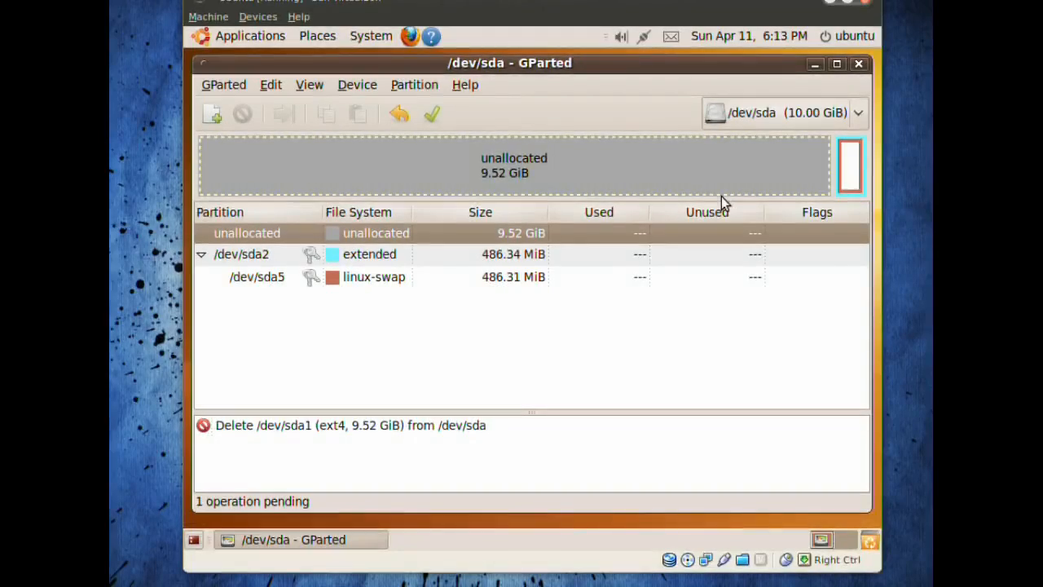
pyautogui.moveTo(666, 170)
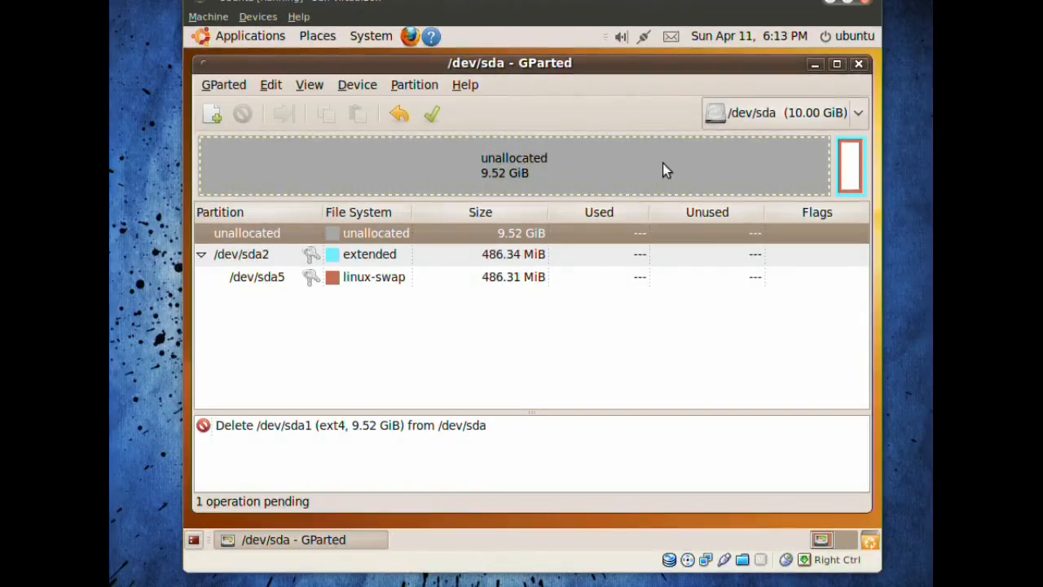
pyautogui.moveTo(326, 161)
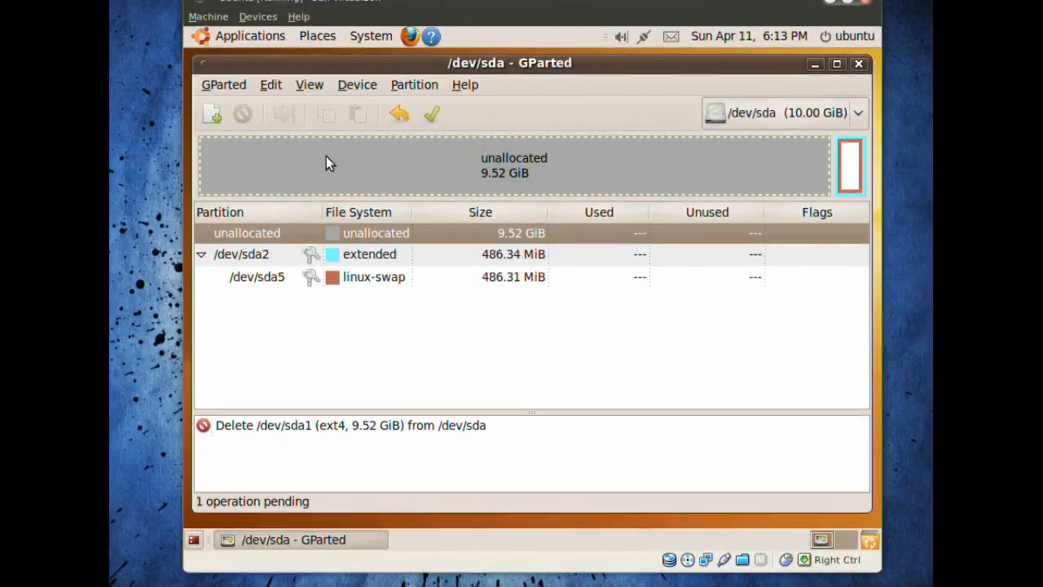
pyautogui.moveTo(699, 167)
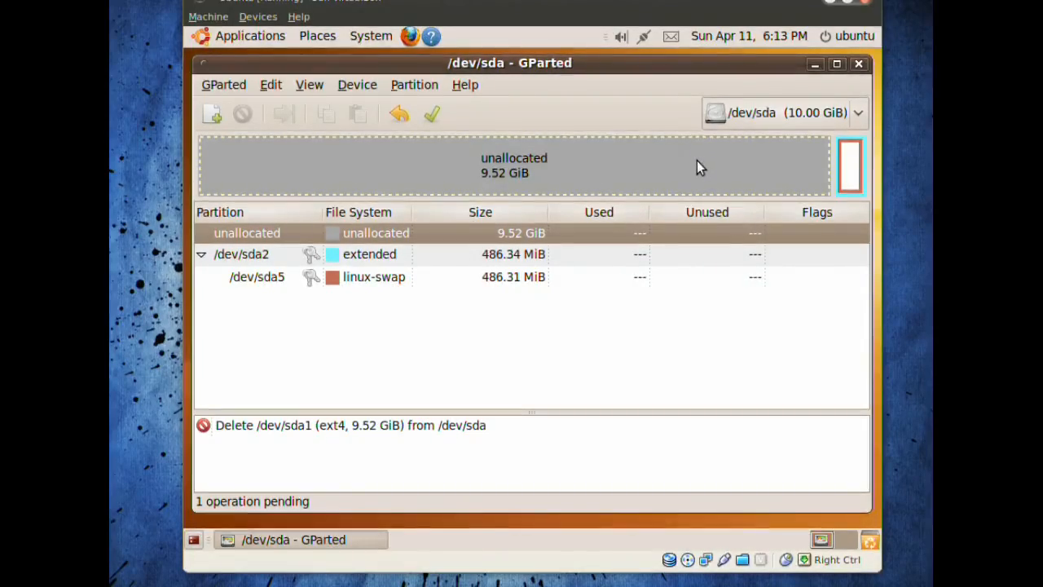
pyautogui.moveTo(342, 177)
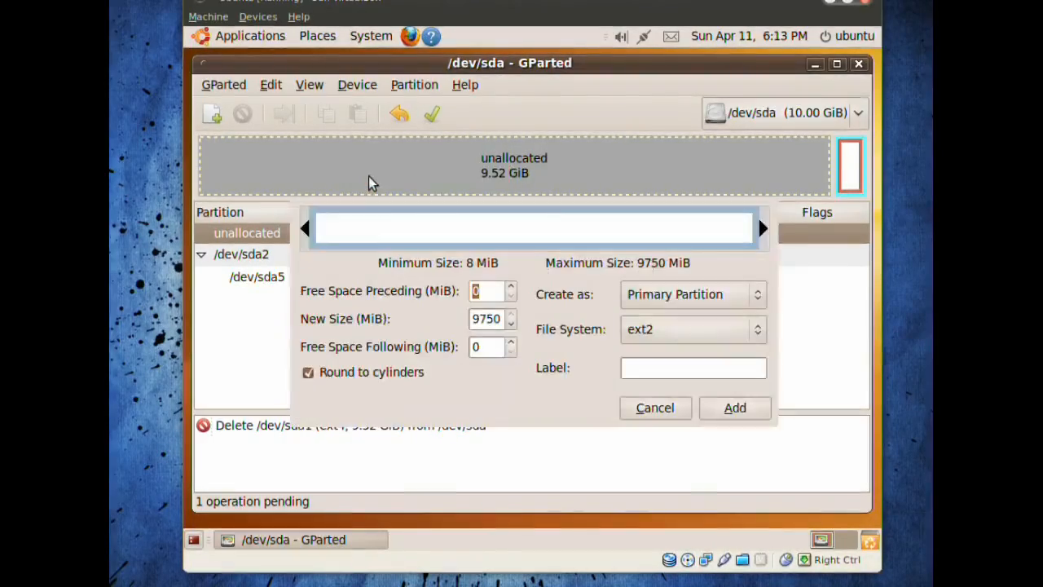
# Create a first ext4 primary partition sized at about 4992 MiB.
pyautogui.click(691, 294)
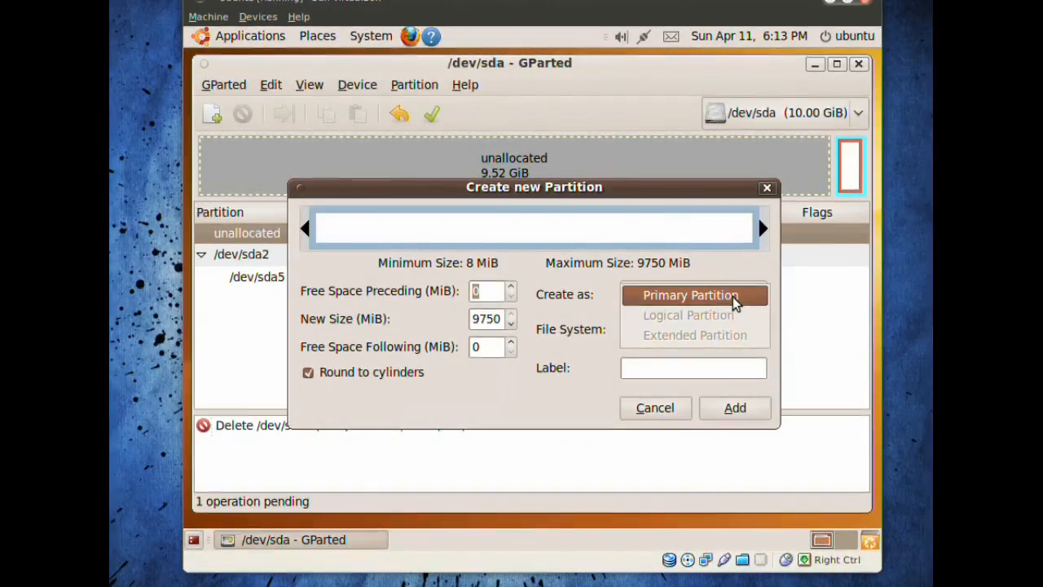
pyautogui.click(754, 328)
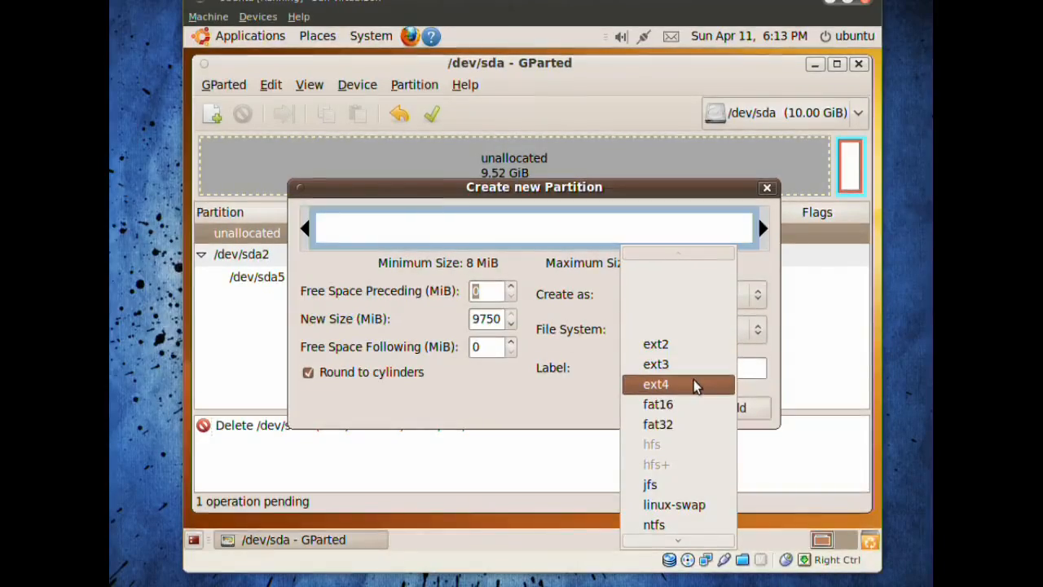
pyautogui.click(655, 384)
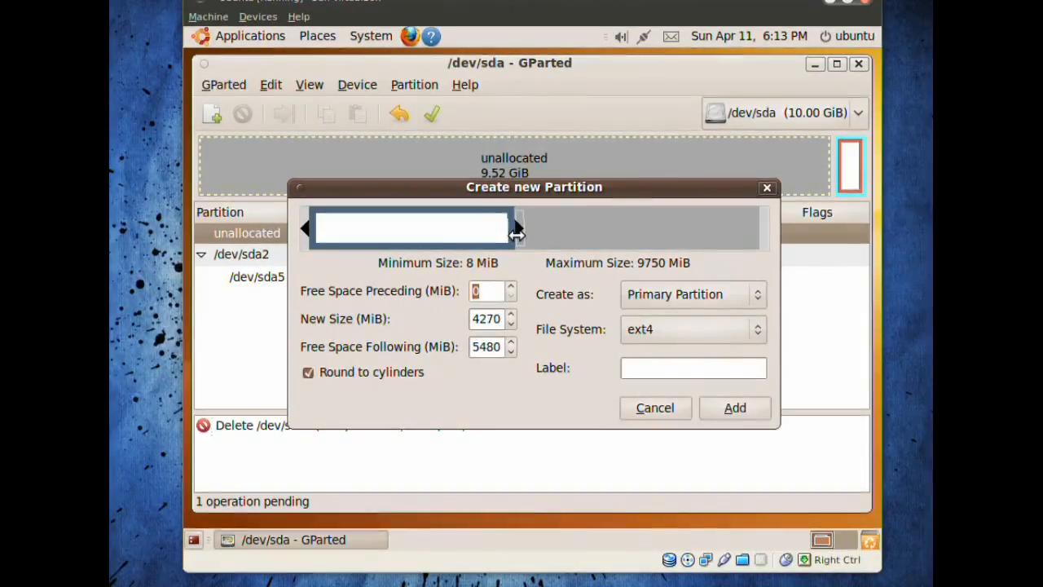
pyautogui.moveTo(518, 232); pyautogui.dragTo(542, 236)
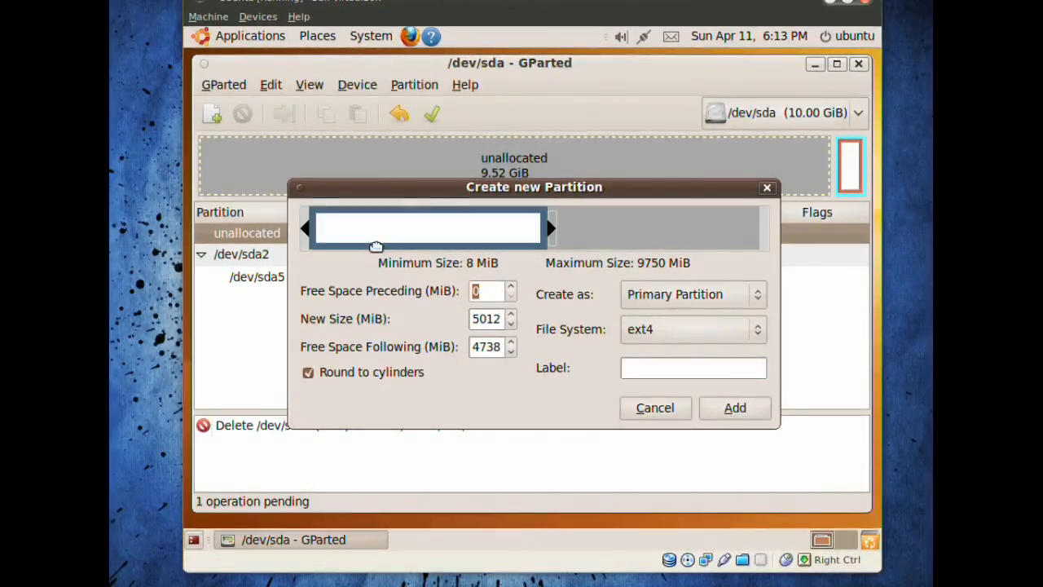
pyautogui.moveTo(552, 226)
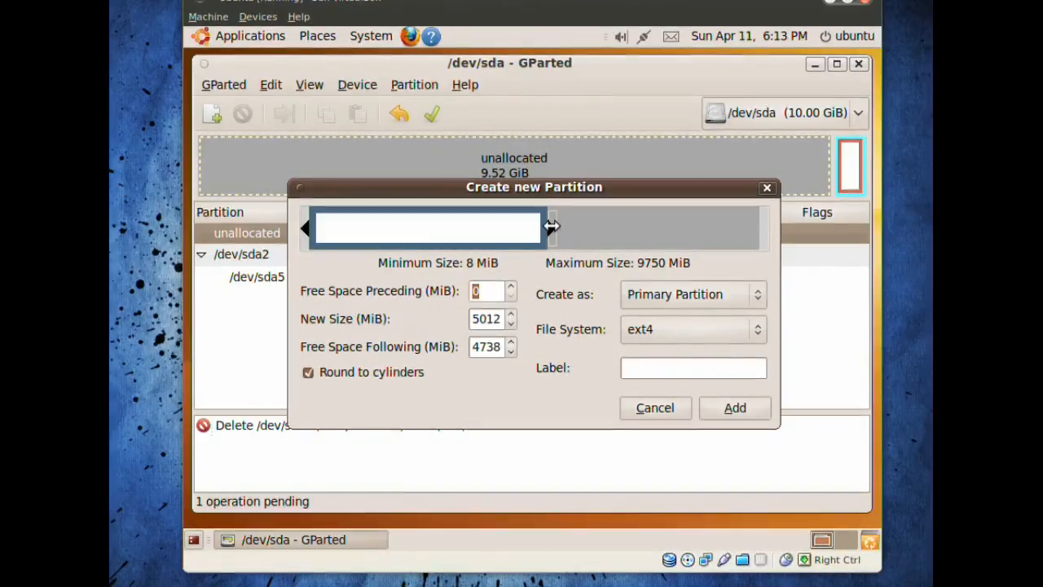
pyautogui.moveTo(554, 228); pyautogui.dragTo(644, 228)
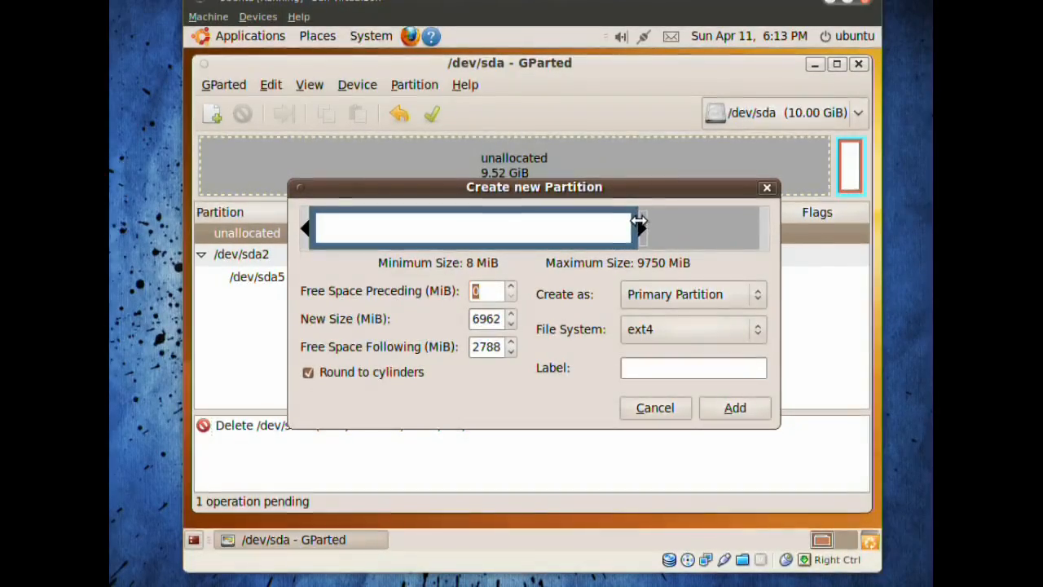
pyautogui.moveTo(640, 227); pyautogui.dragTo(560, 227)
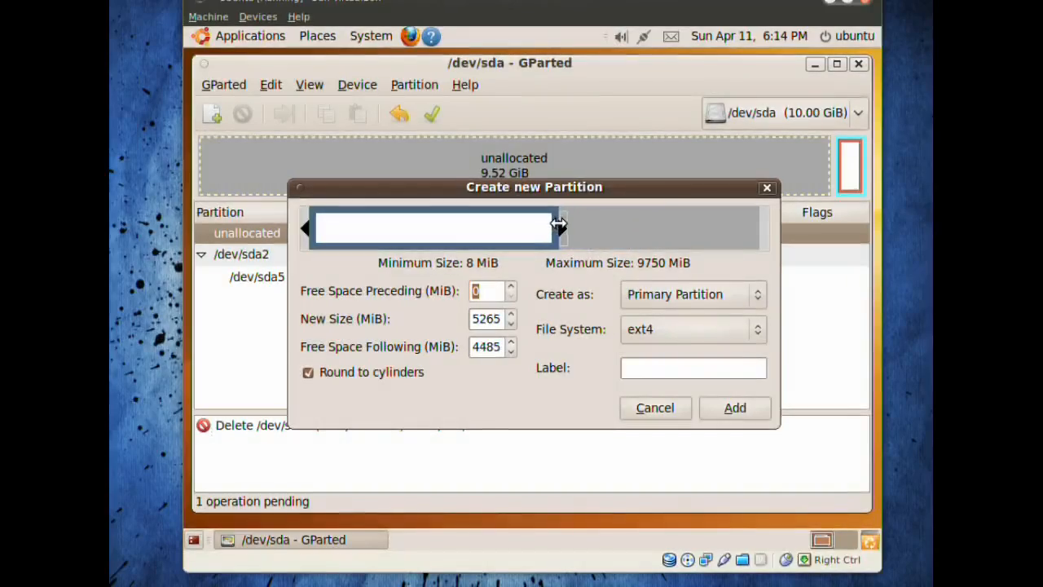
pyautogui.moveTo(558, 228); pyautogui.dragTo(550, 227)
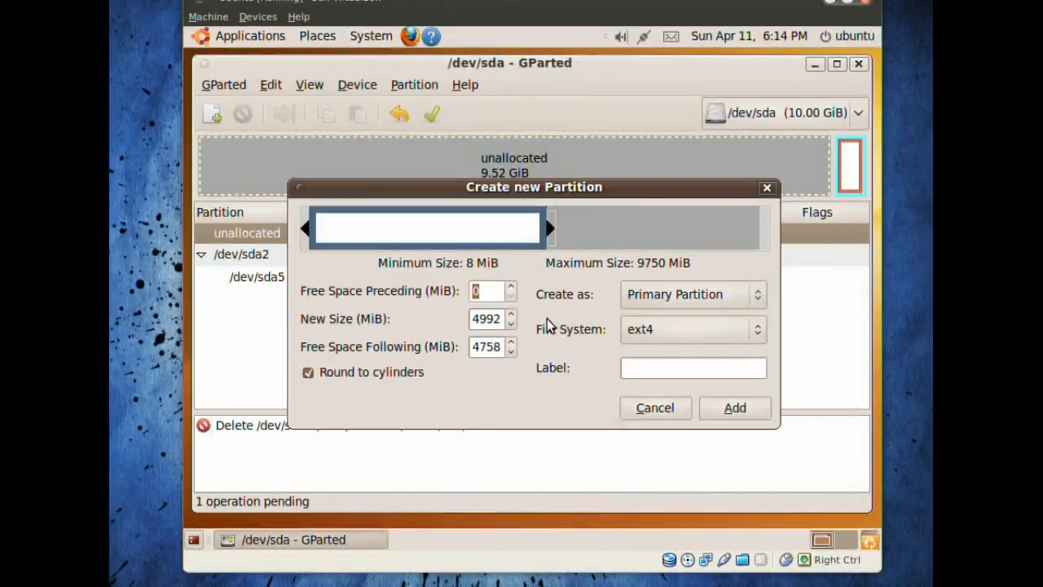
pyautogui.moveTo(664, 341)
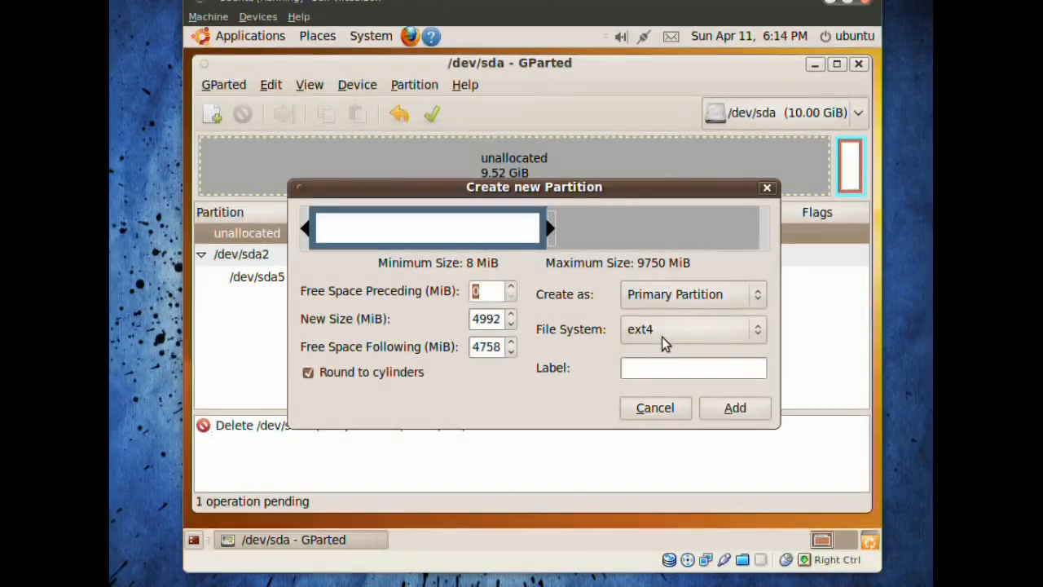
pyautogui.moveTo(742, 405)
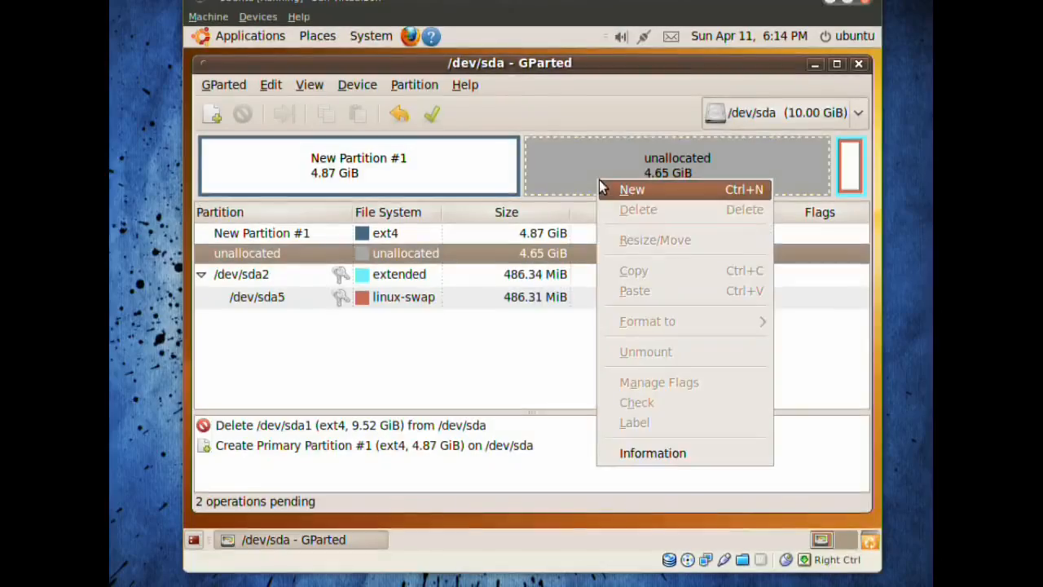
# Add a second ext4 partition filling the remaining unallocated space.
pyautogui.click(631, 189)
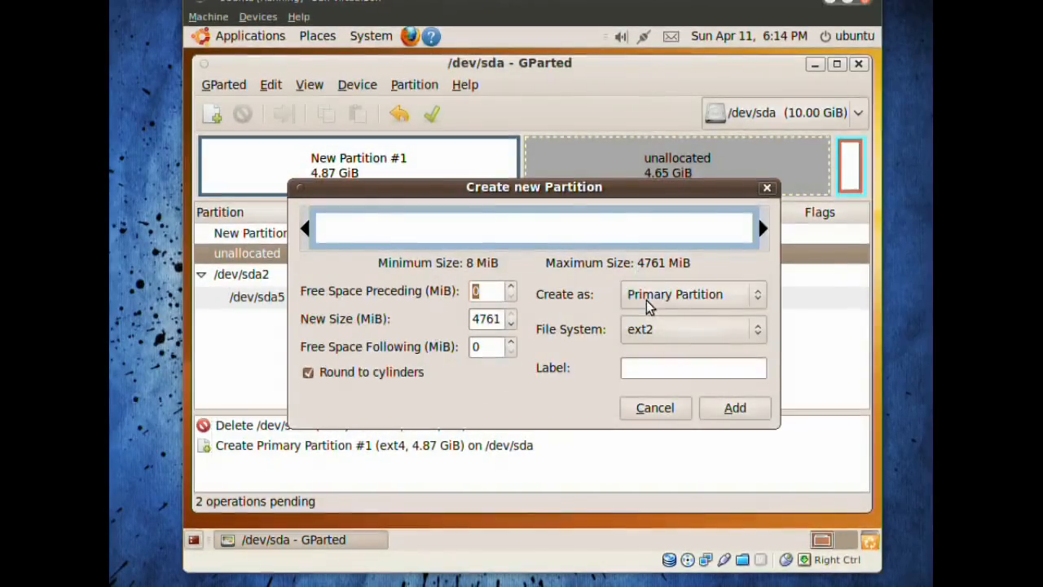
pyautogui.click(692, 328)
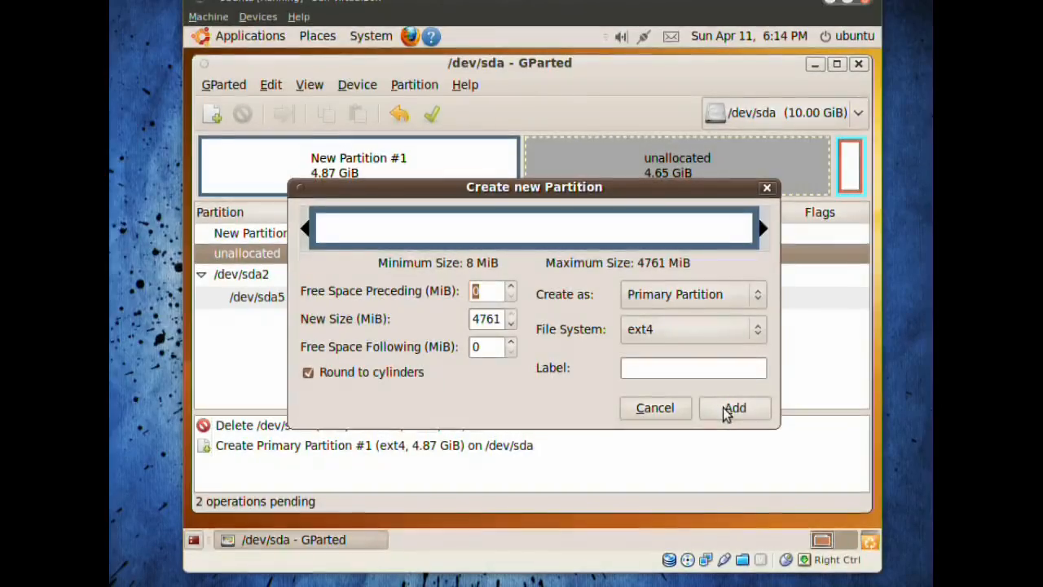
pyautogui.click(734, 408)
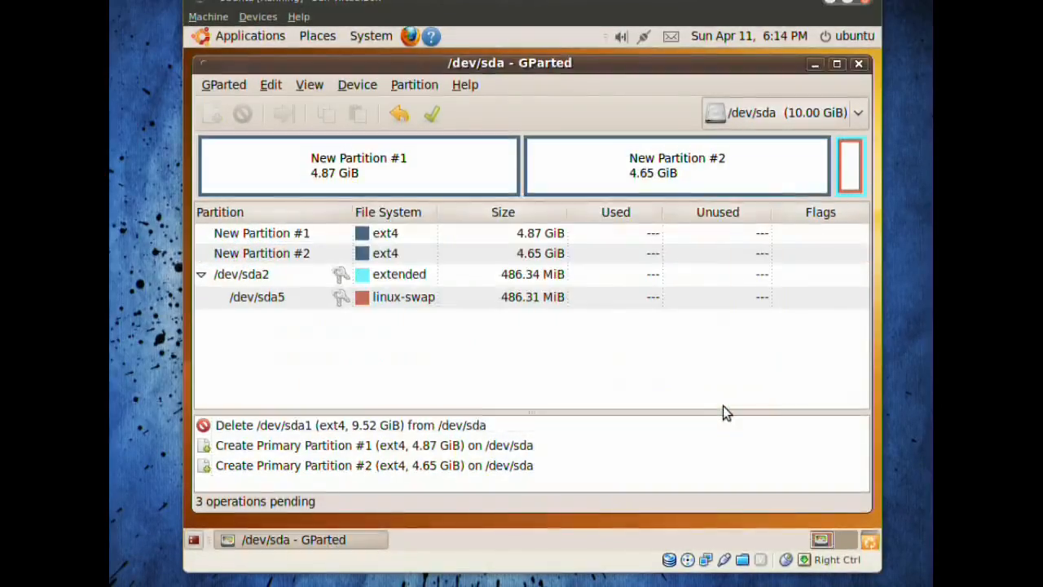
pyautogui.moveTo(456, 153)
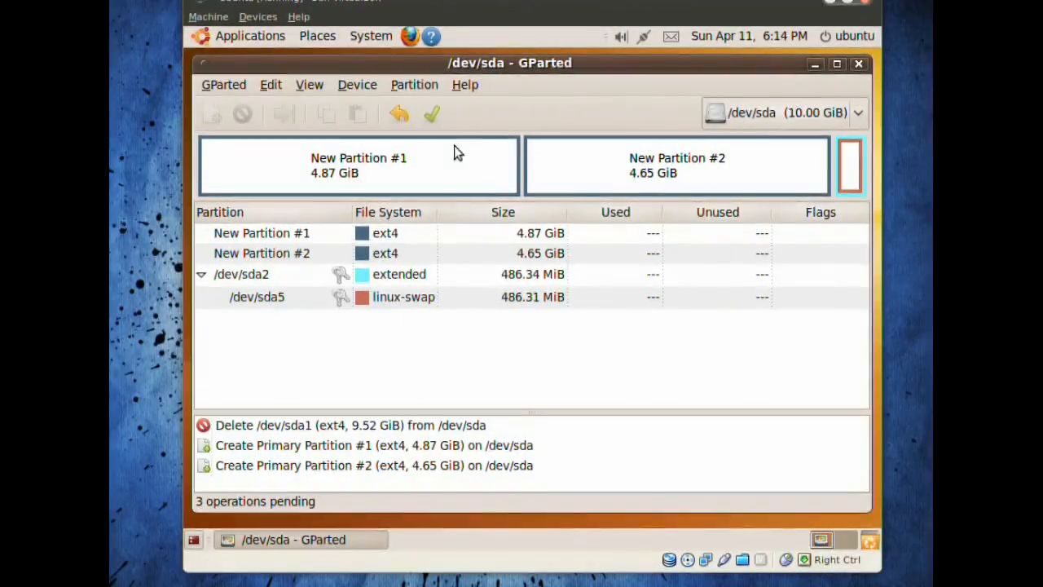
# Apply and confirm the three pending partition operations, dismiss the report, and close GParted.
pyautogui.click(431, 113)
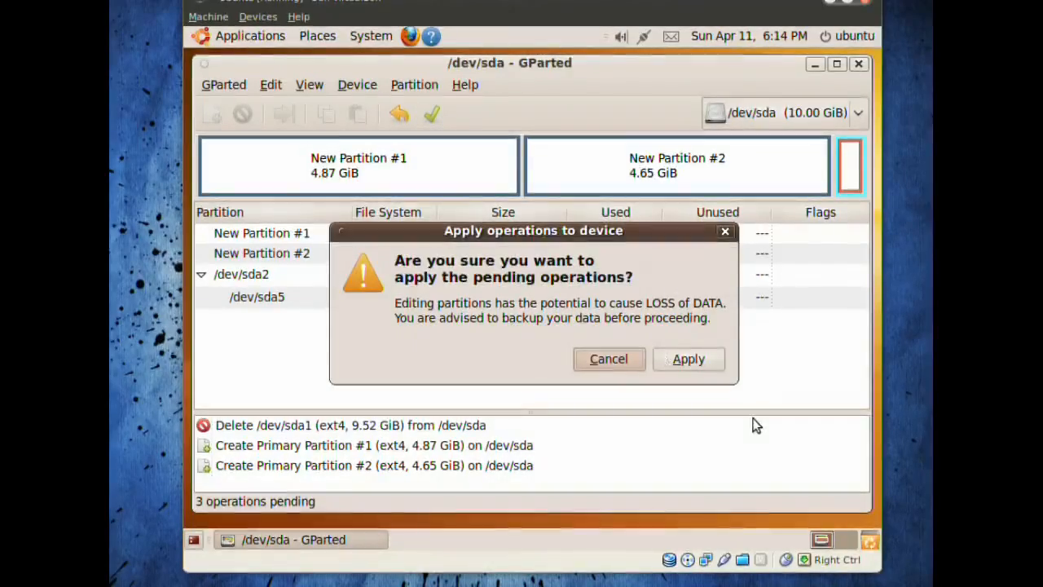
pyautogui.click(688, 358)
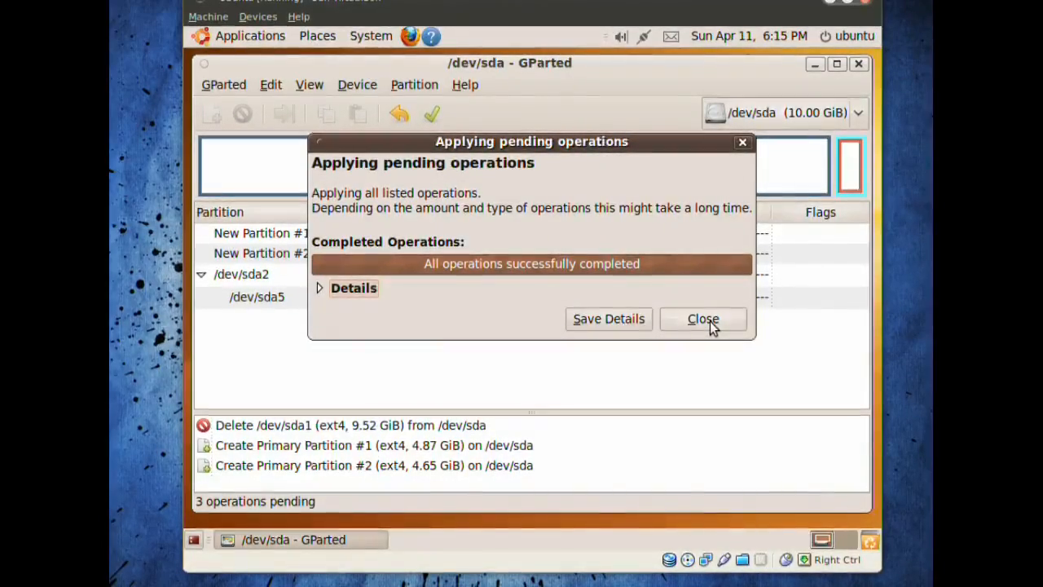
pyautogui.click(703, 318)
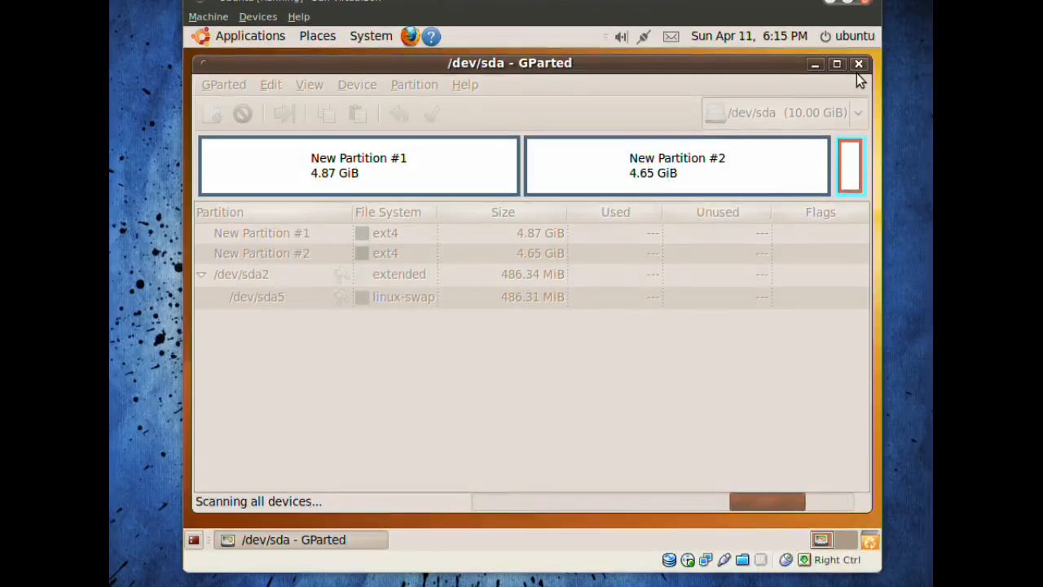
pyautogui.moveTo(858, 64)
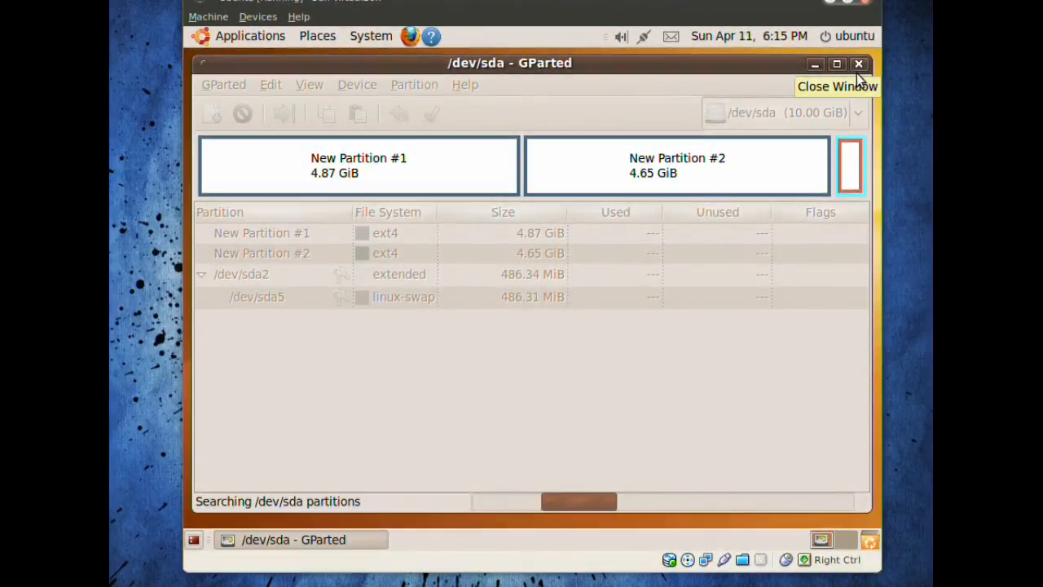
pyautogui.click(857, 63)
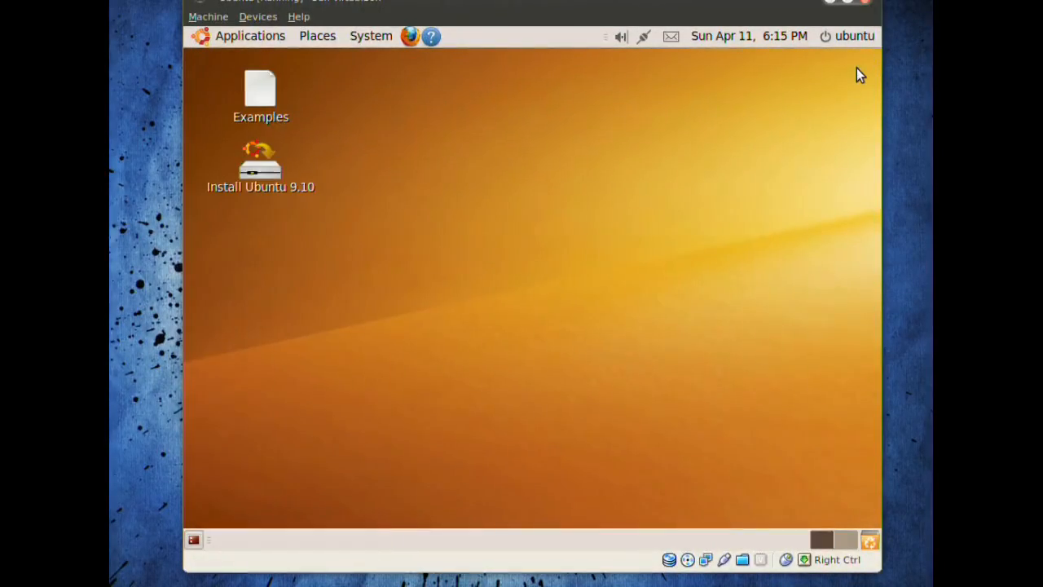
# Start the installer from the Install Ubuntu 9.10 desktop launcher.
pyautogui.click(259, 167)
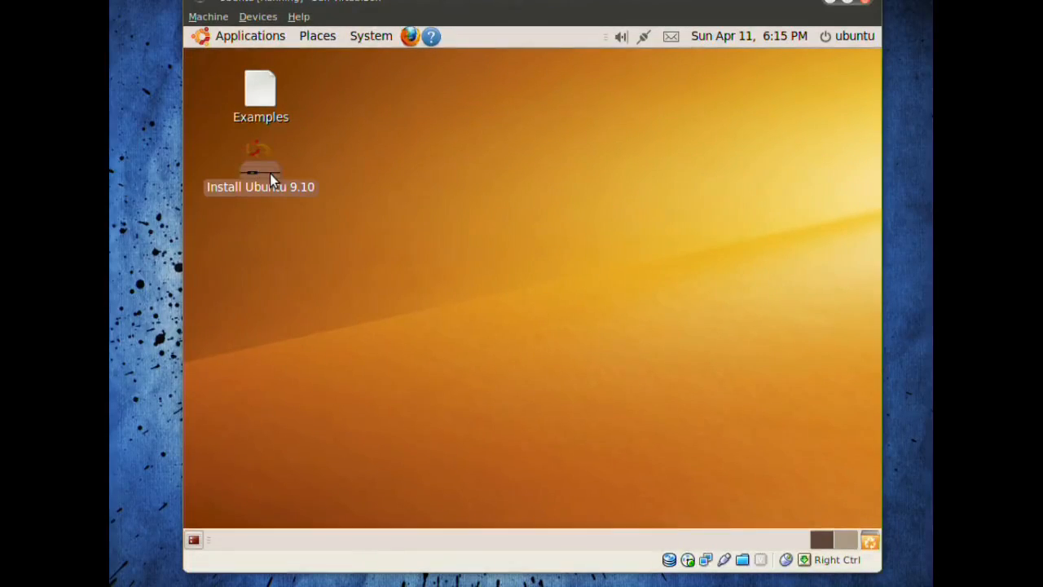
pyautogui.moveTo(491, 158)
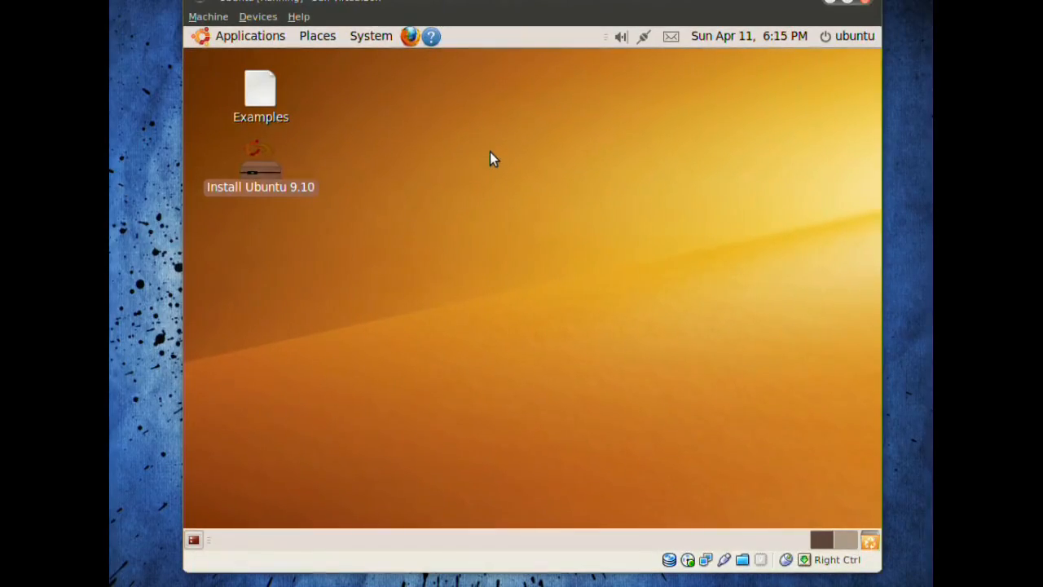
pyautogui.moveTo(503, 149)
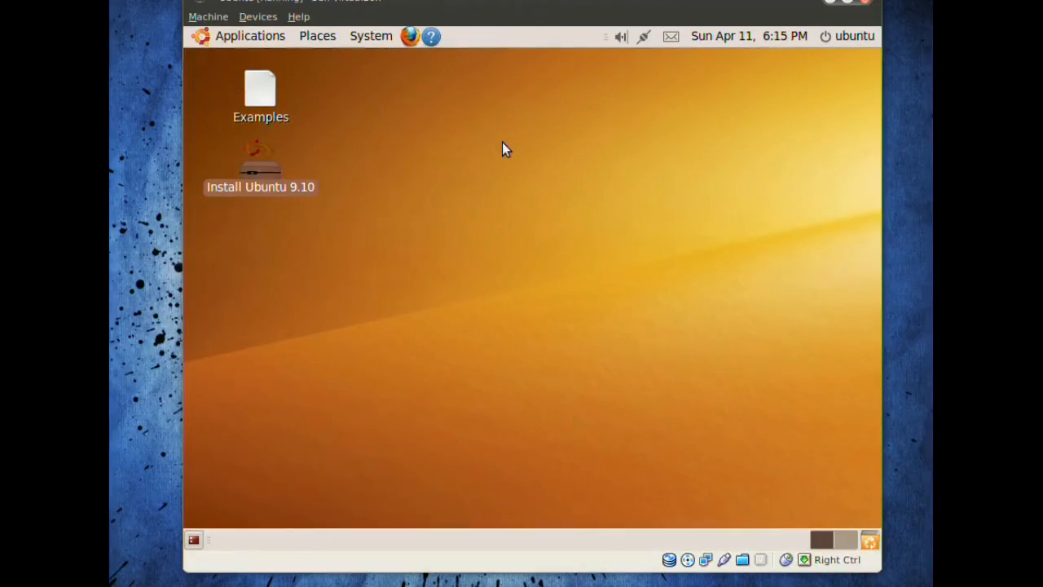
pyautogui.doubleClick(260, 159)
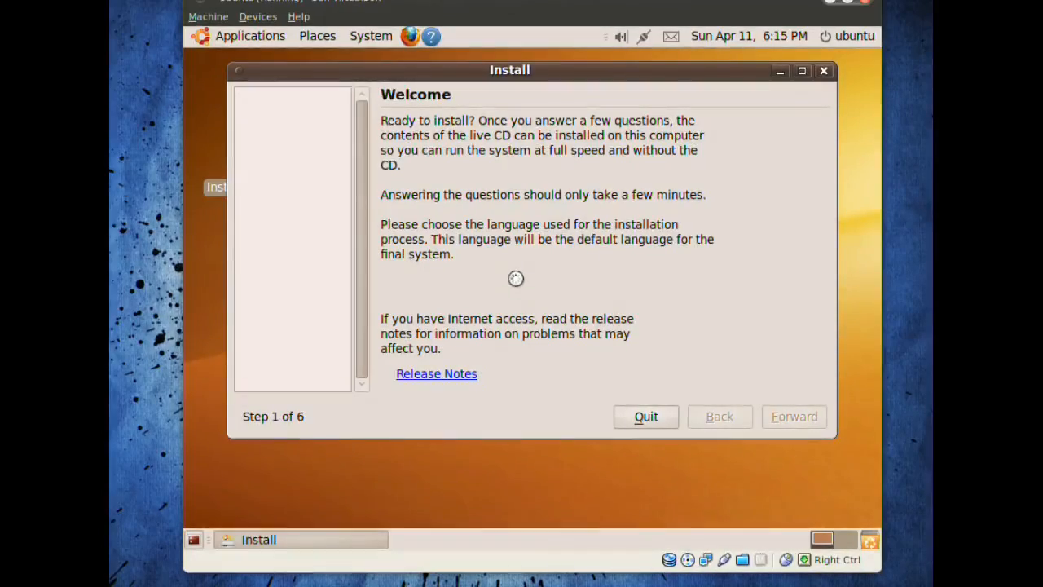
pyautogui.moveTo(457, 162)
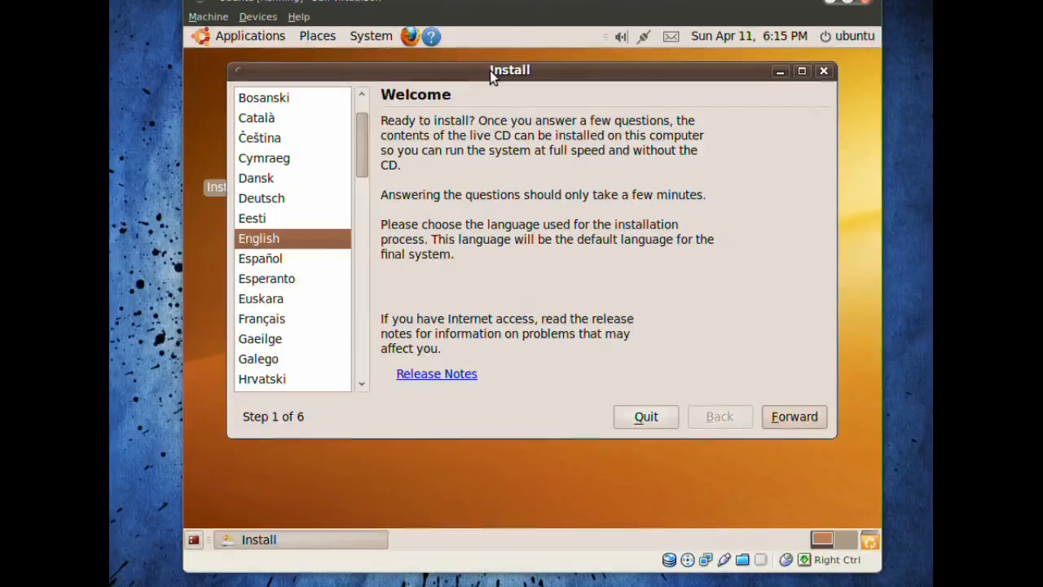
# Reposition the installer window slightly lower on the desktop.
pyautogui.moveTo(509, 69); pyautogui.dragTo(505, 86)
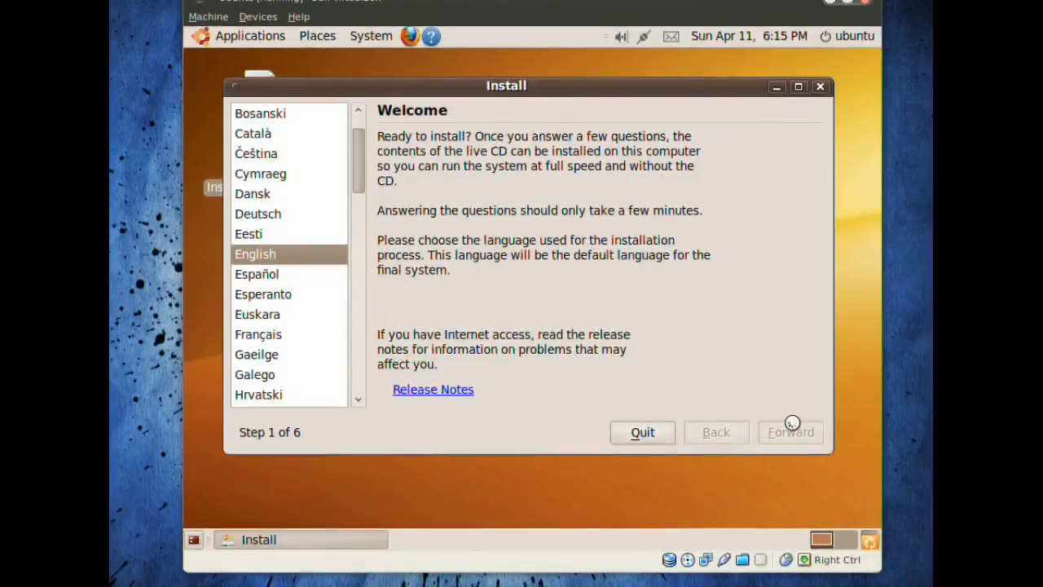
pyautogui.moveTo(627, 505)
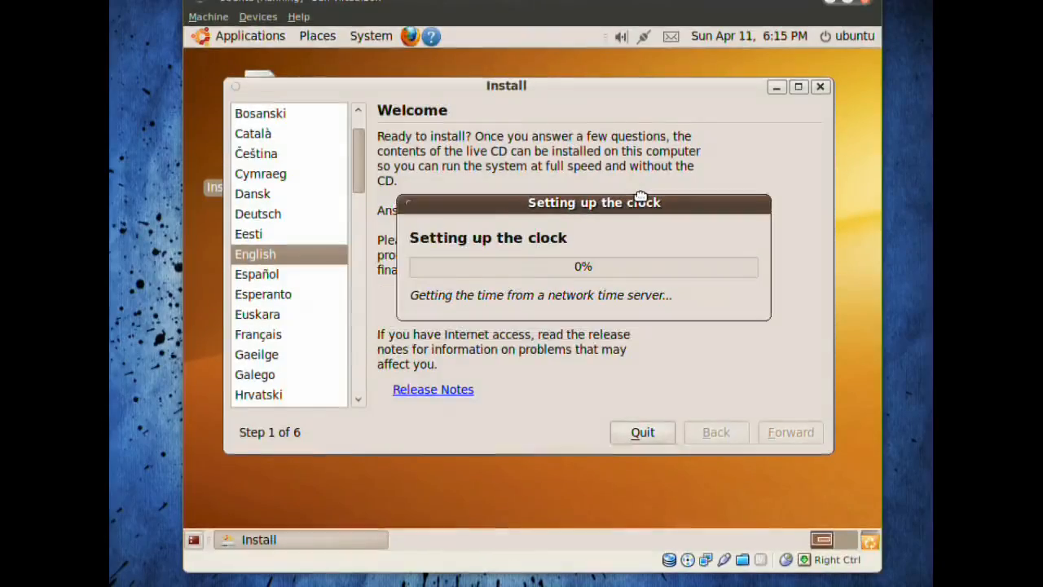
# Accept United States, Eastern as the location and USA as the keyboard layout.
pyautogui.click(789, 432)
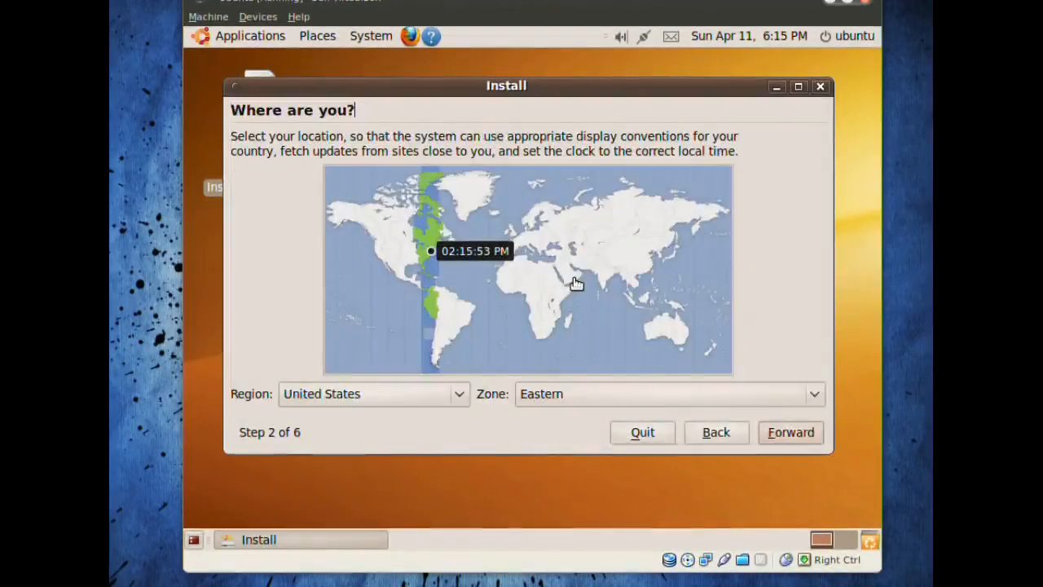
pyautogui.moveTo(445, 262)
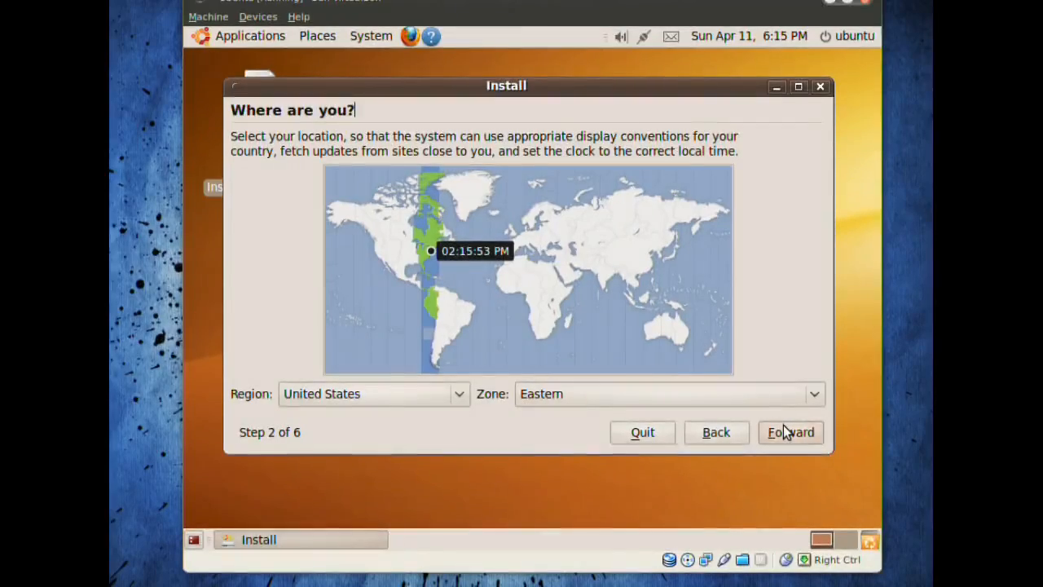
pyautogui.click(790, 432)
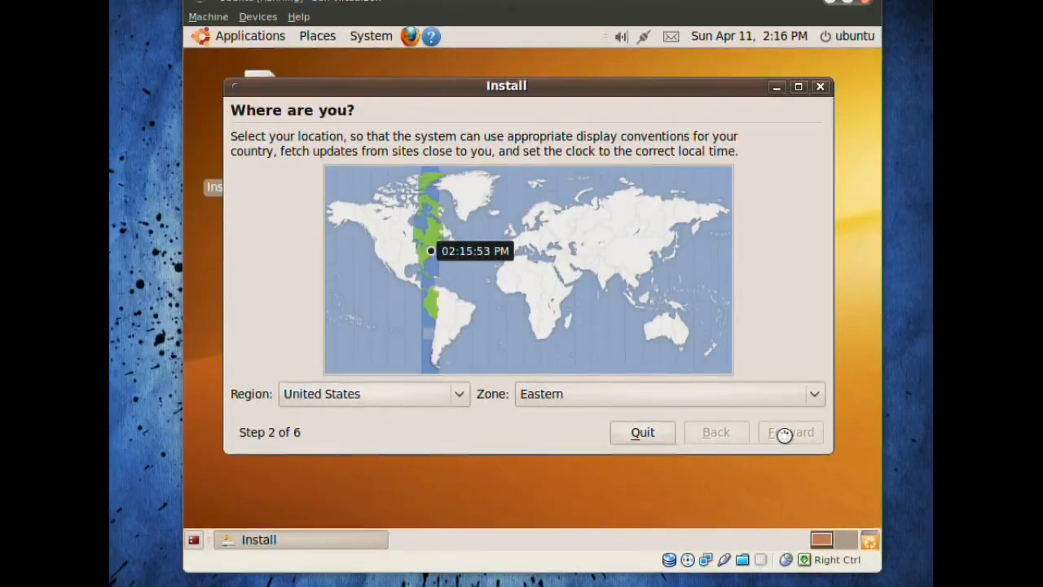
pyautogui.moveTo(788, 440)
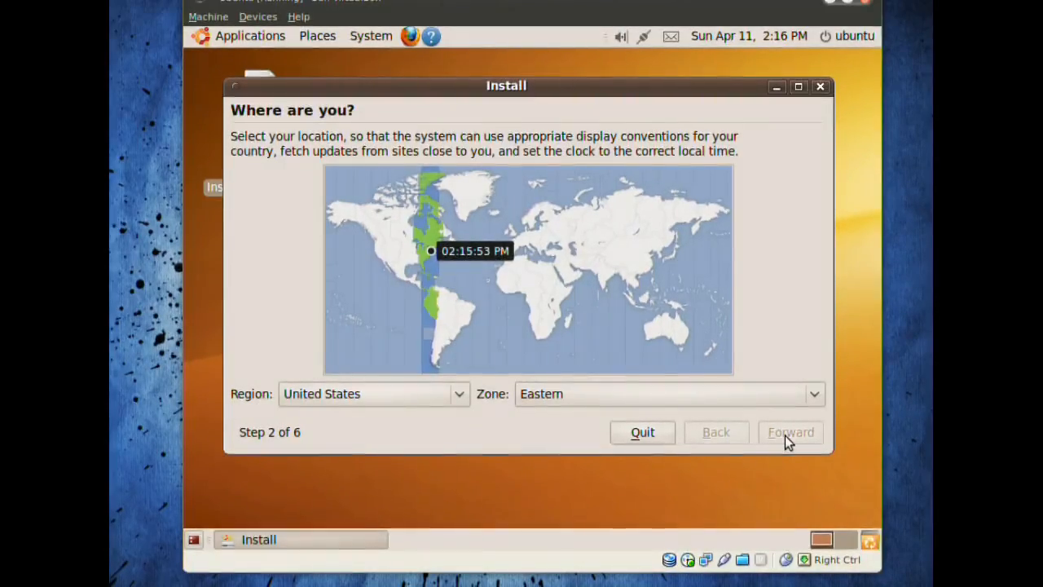
pyautogui.click(789, 432)
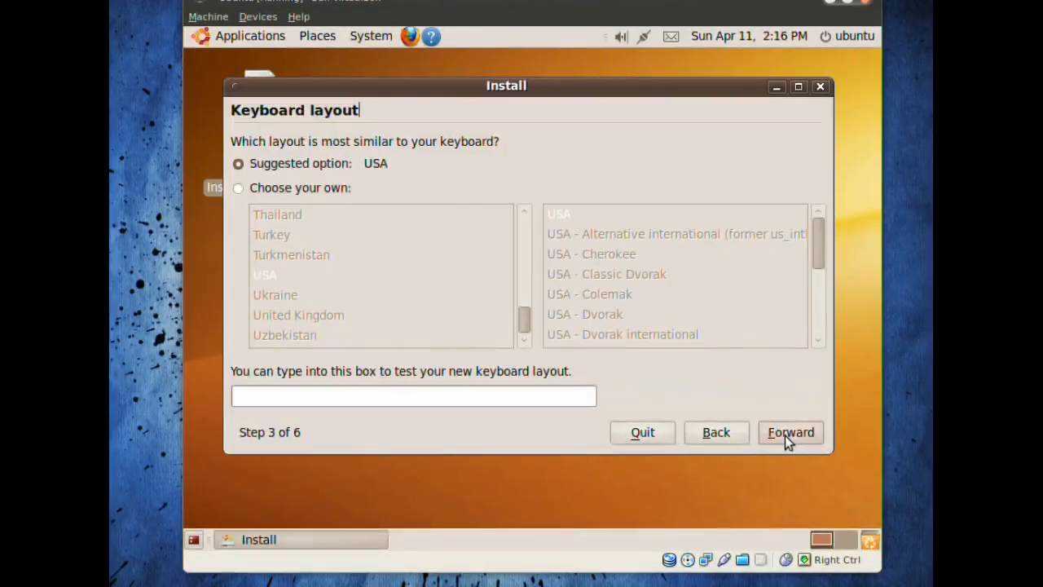
pyautogui.click(790, 432)
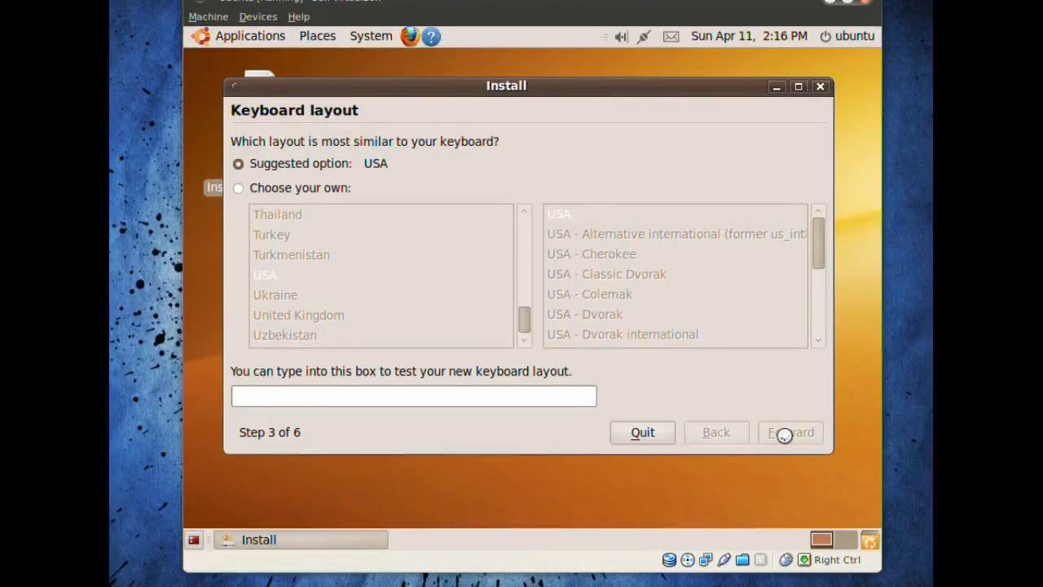
pyautogui.click(788, 432)
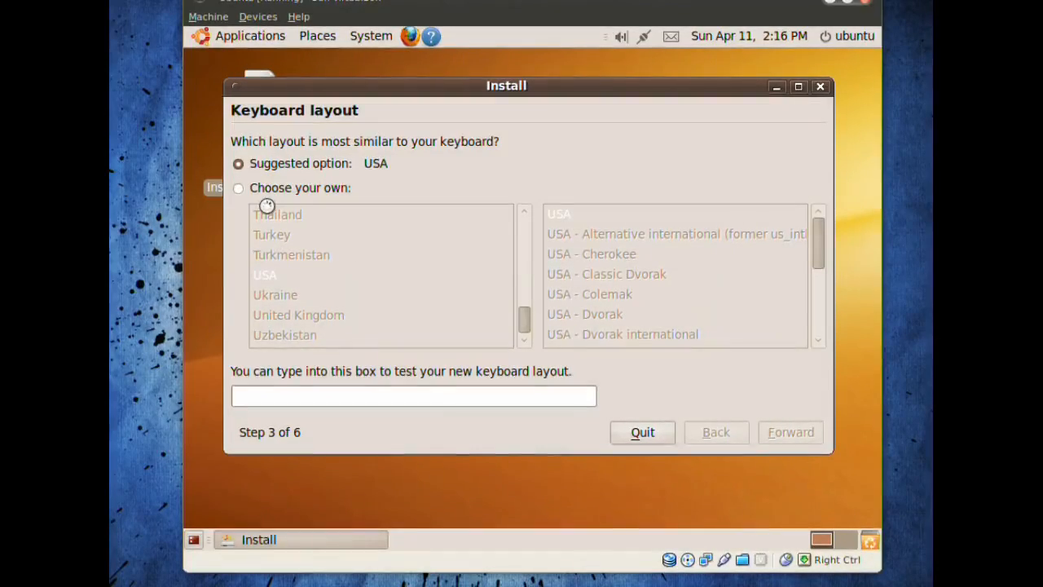
pyautogui.moveTo(397, 198)
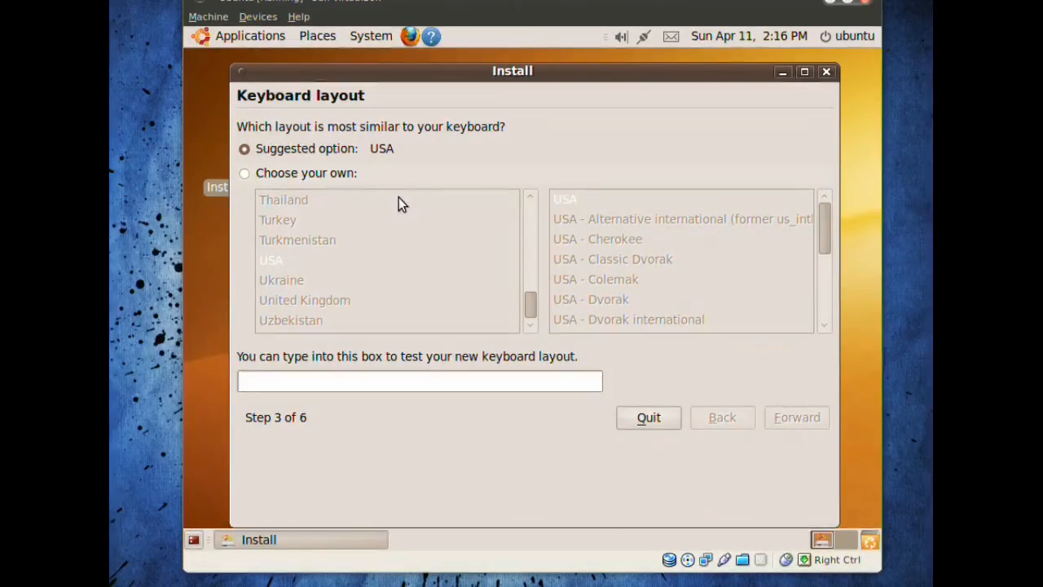
# Choose 'Specify partitions manually (advanced)' and continue to the partitioning step.
pyautogui.click(796, 416)
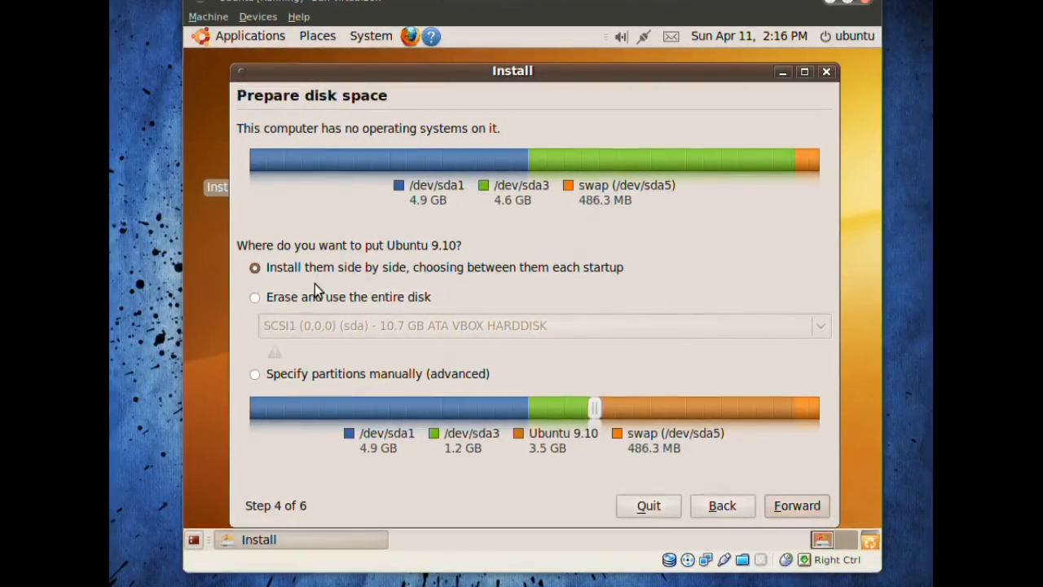
pyautogui.moveTo(318, 299)
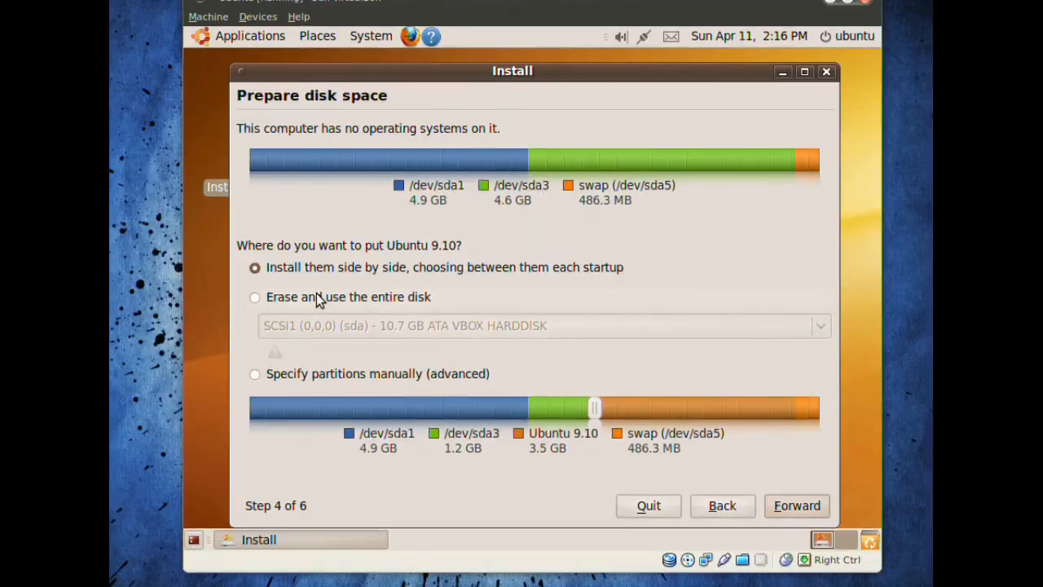
pyautogui.moveTo(285, 379)
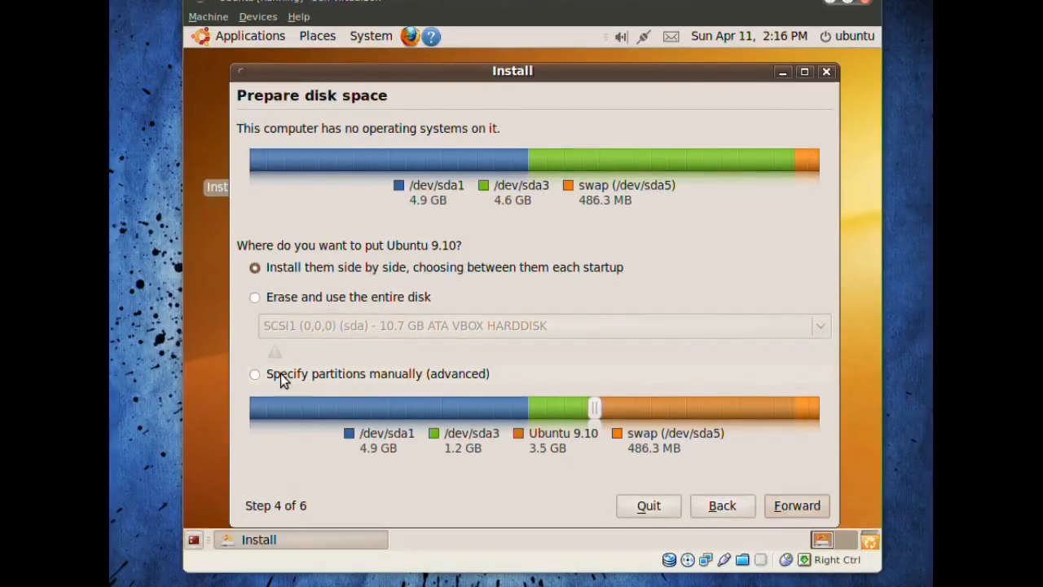
pyautogui.moveTo(454, 385)
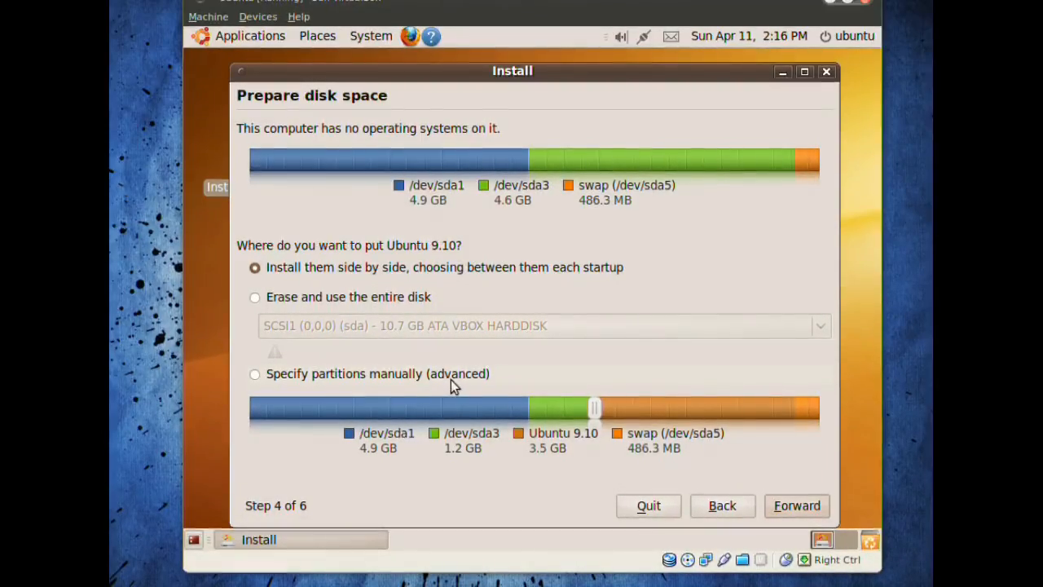
pyautogui.click(255, 373)
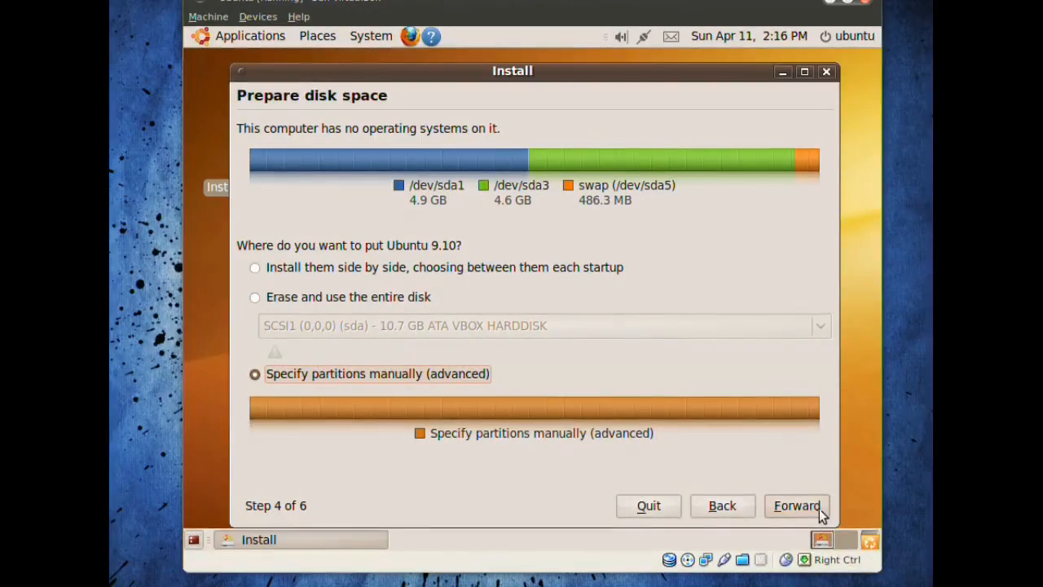
pyautogui.click(796, 505)
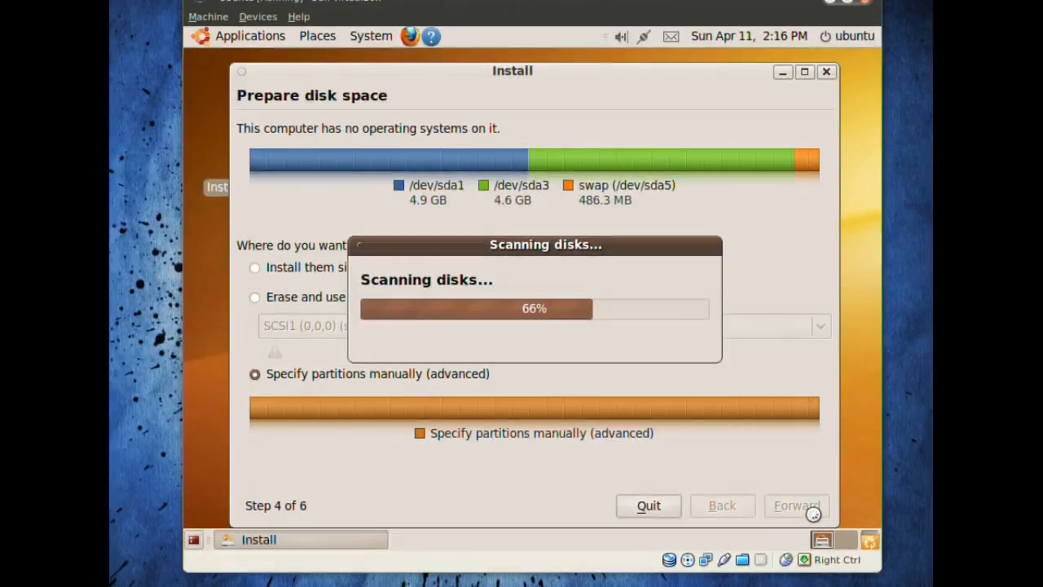
# Select the 5231 MB /dev/sda1 partition and open its Edit partition dialog.
pyautogui.click(796, 505)
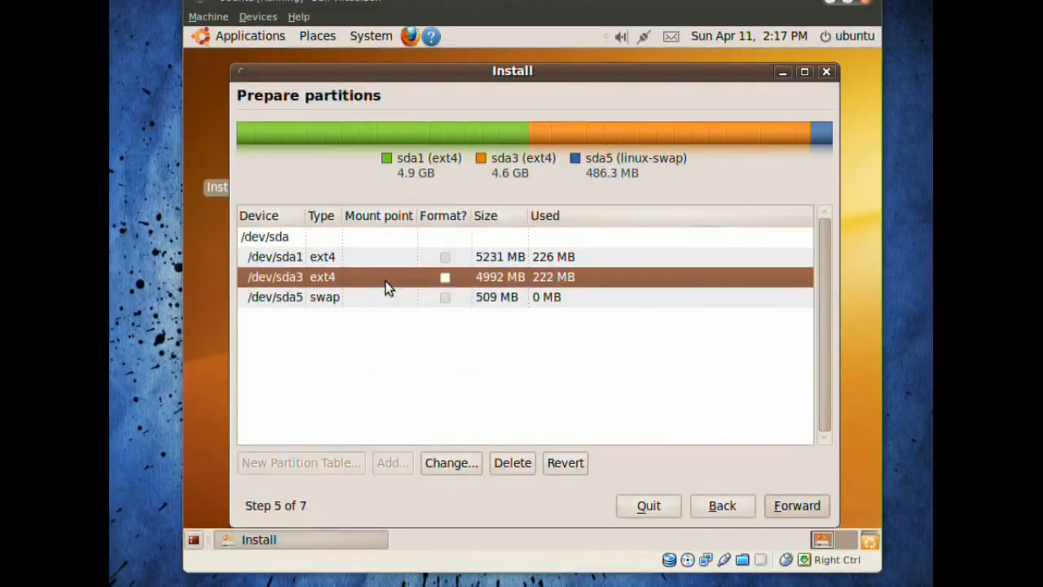
pyautogui.click(367, 257)
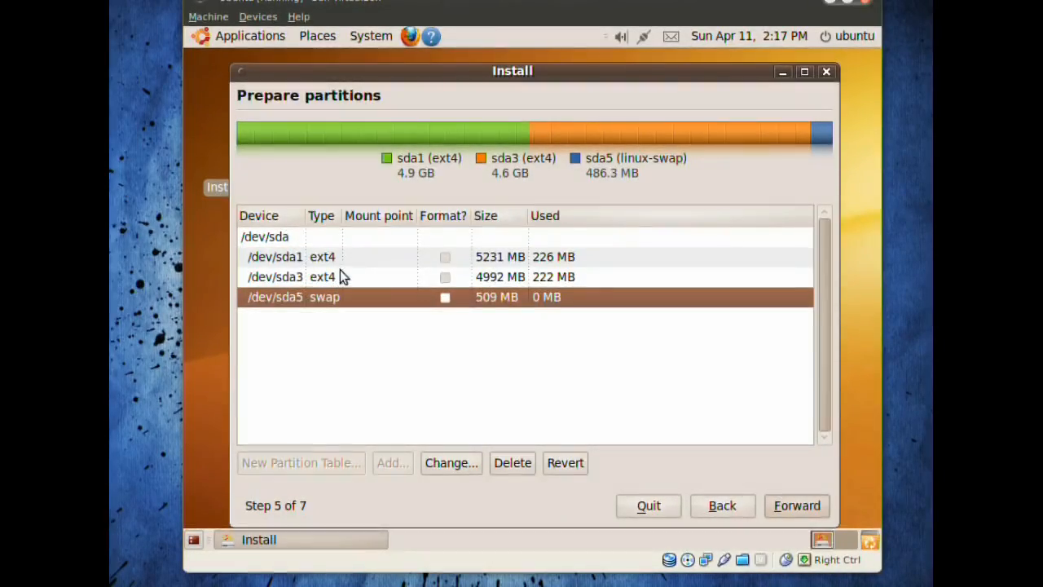
pyautogui.click(326, 276)
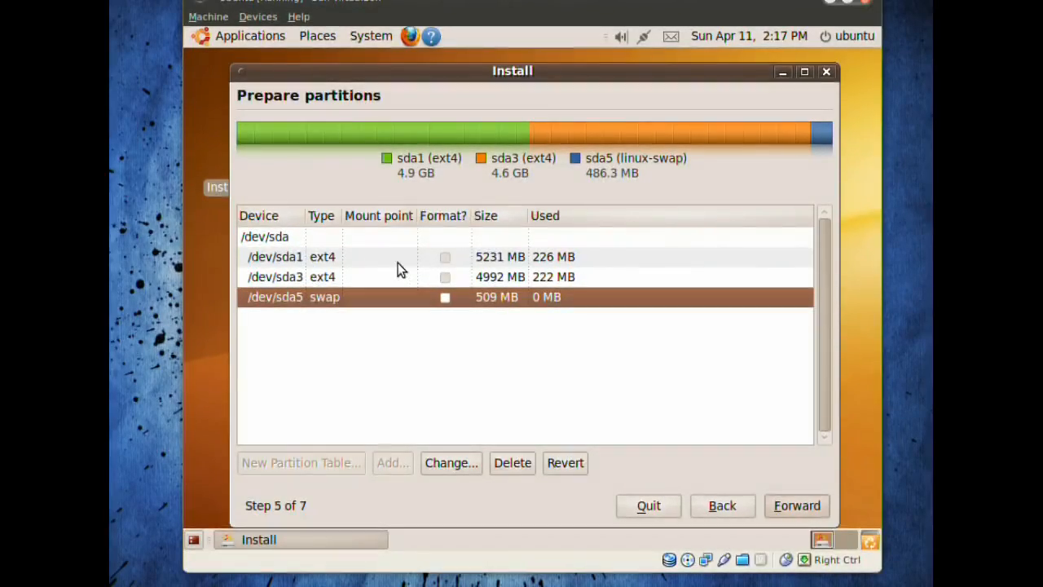
pyautogui.click(375, 276)
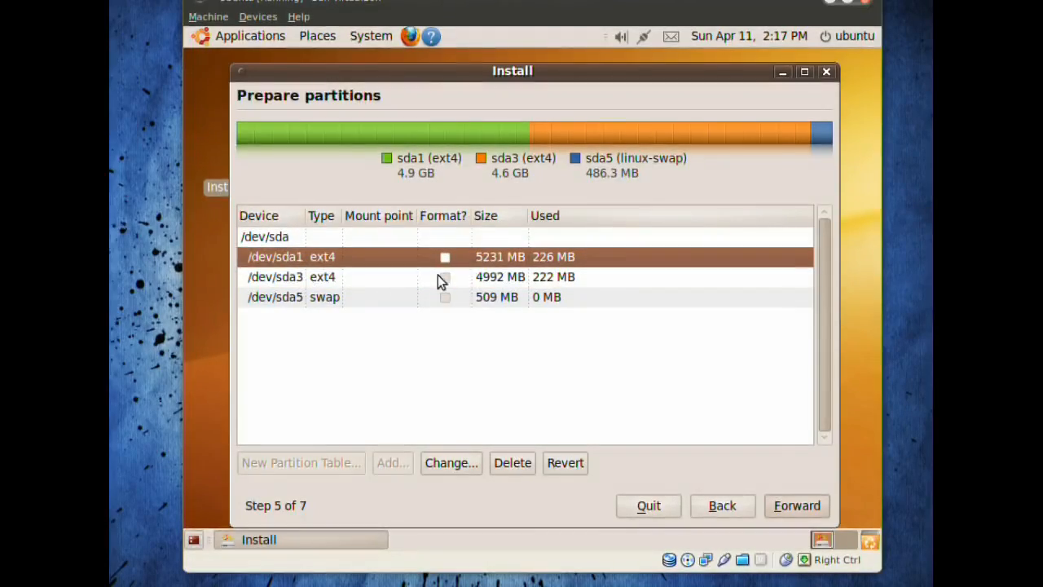
pyautogui.moveTo(382, 270)
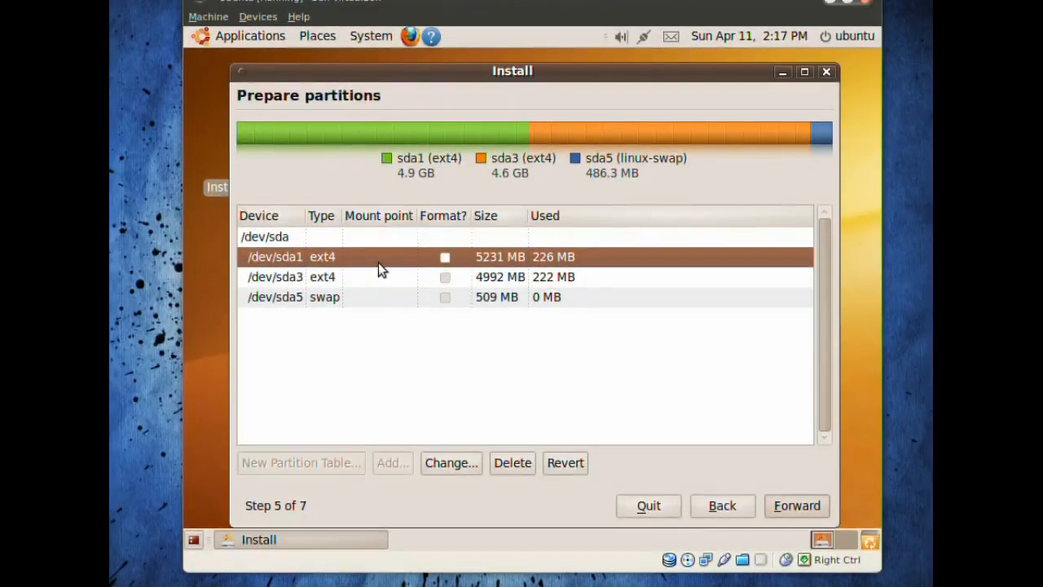
pyautogui.click(451, 462)
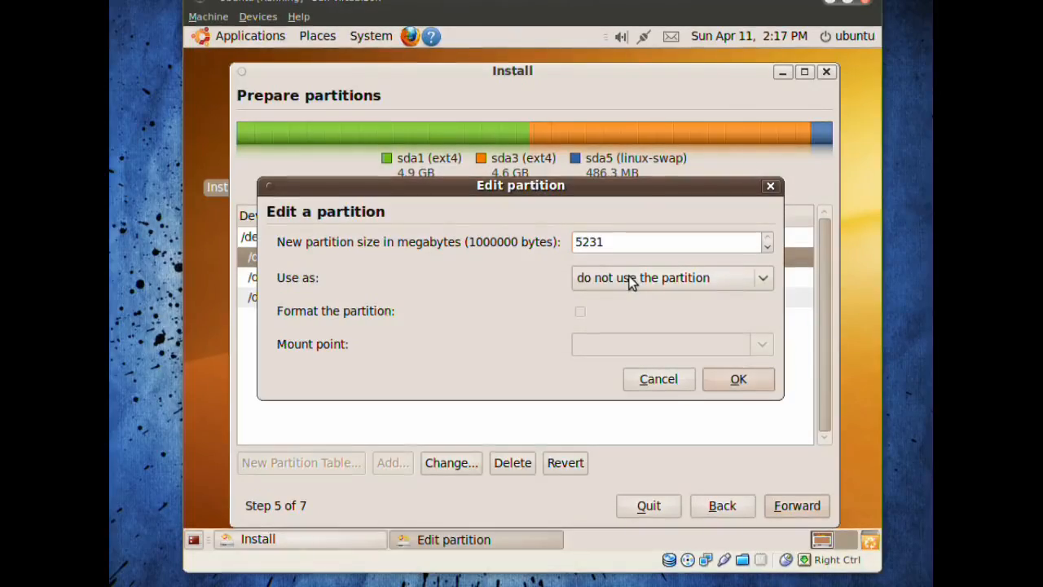
# Set sda1 to Ext4, marked for formatting, with mount point /.
pyautogui.click(672, 277)
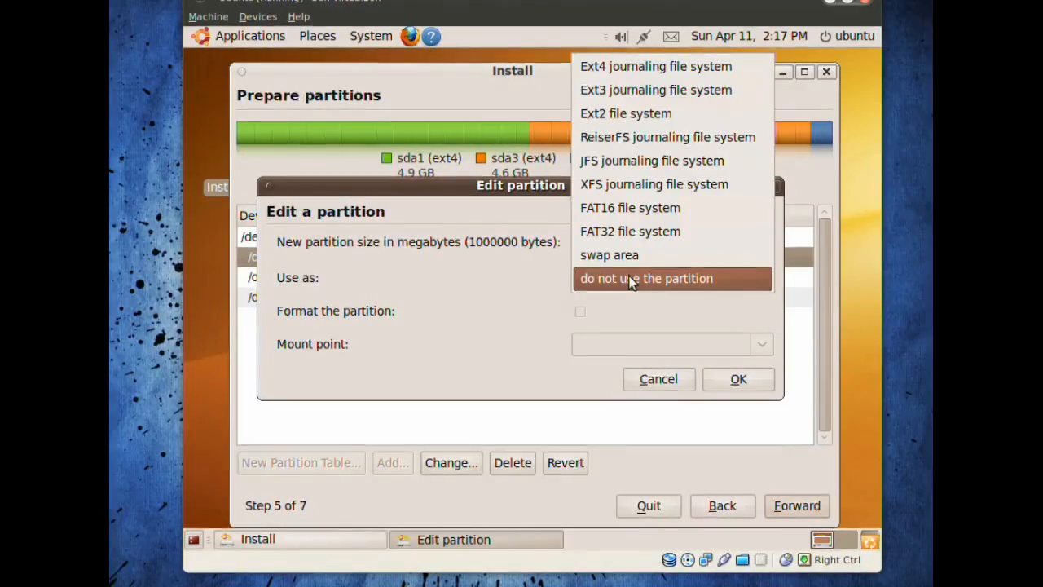
pyautogui.click(656, 66)
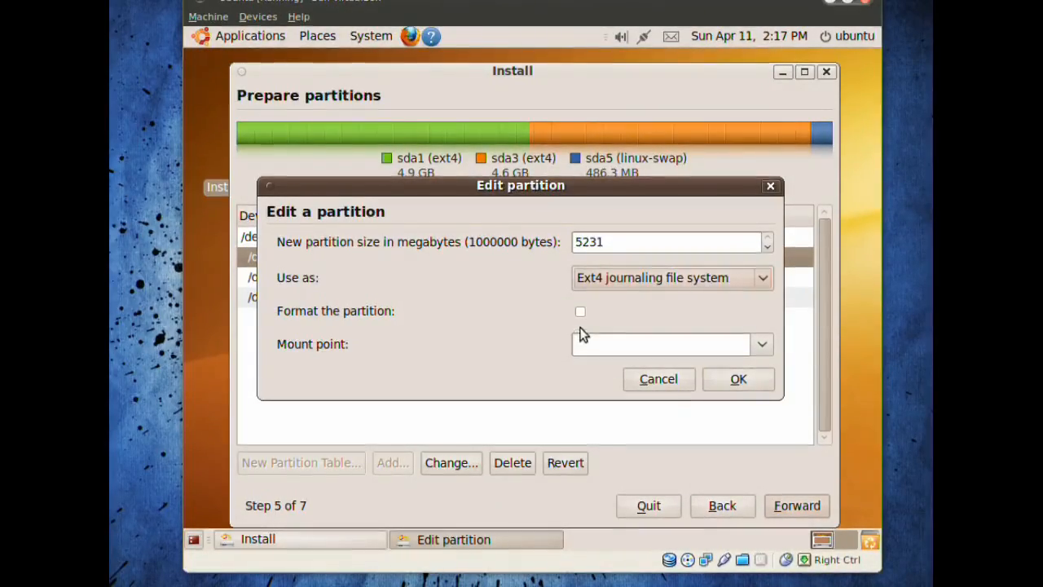
pyautogui.click(580, 311)
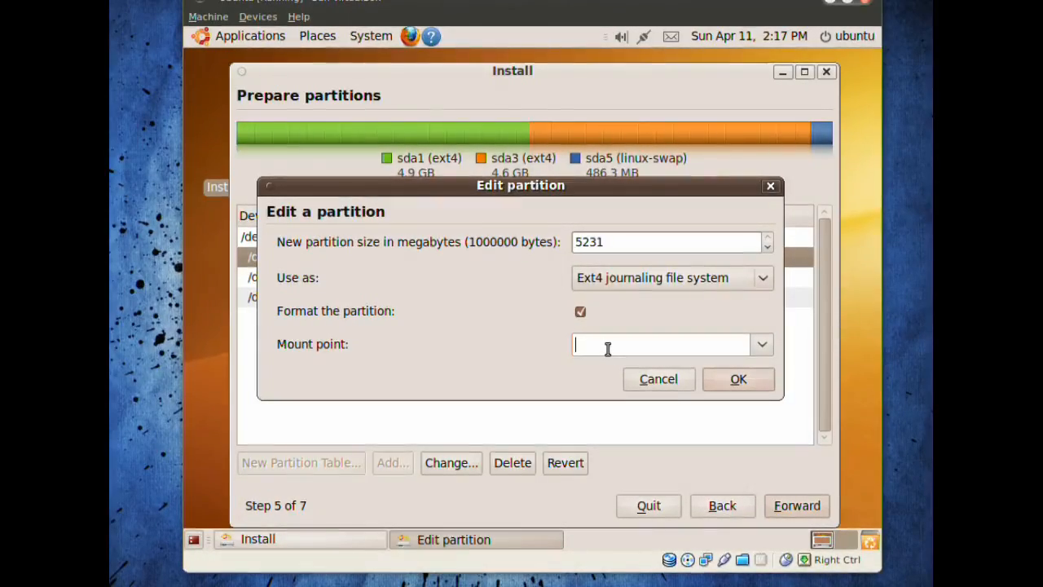
pyautogui.write('/')
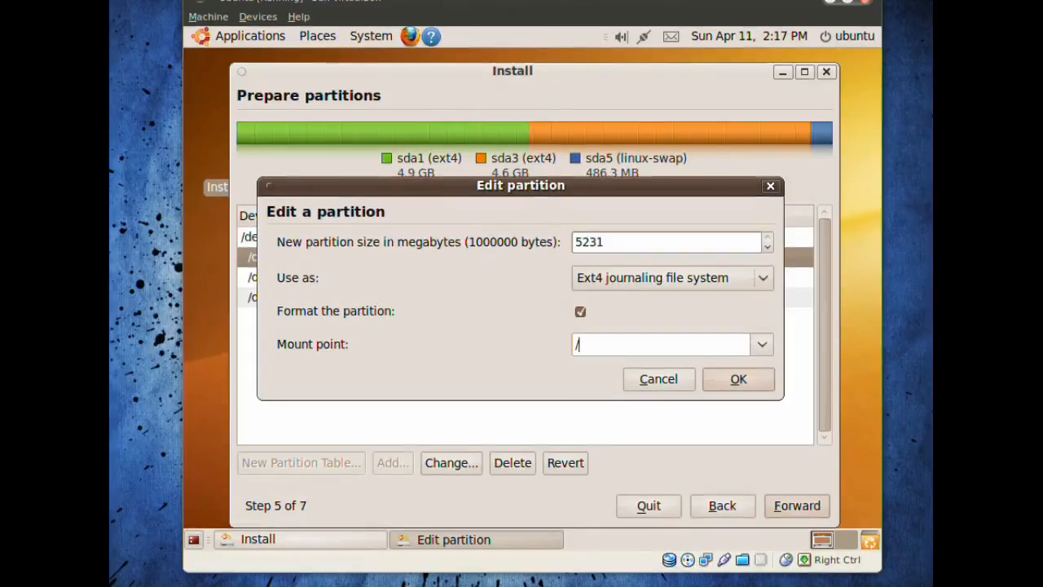
pyautogui.moveTo(406, 308)
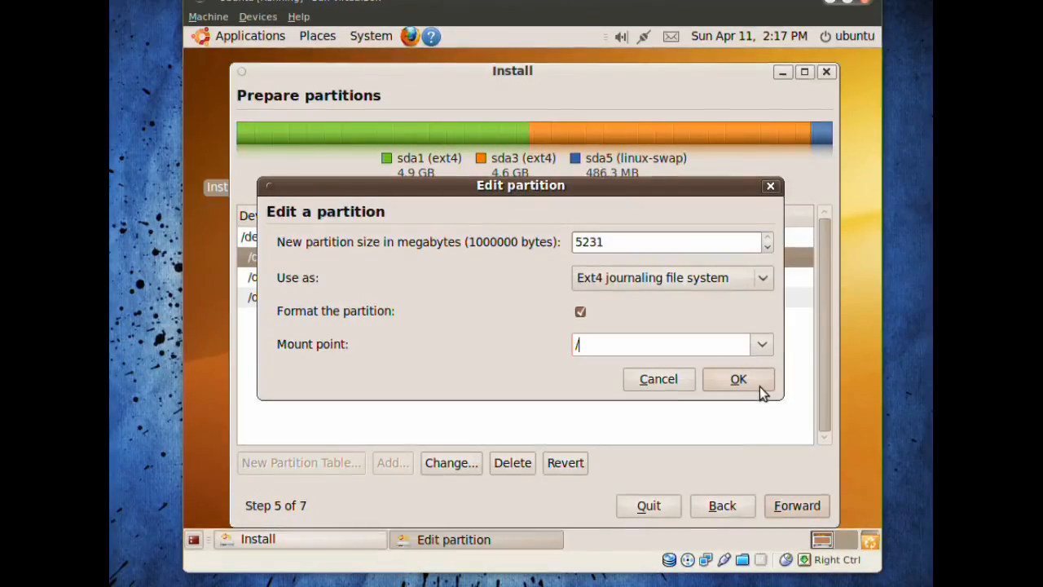
pyautogui.click(738, 379)
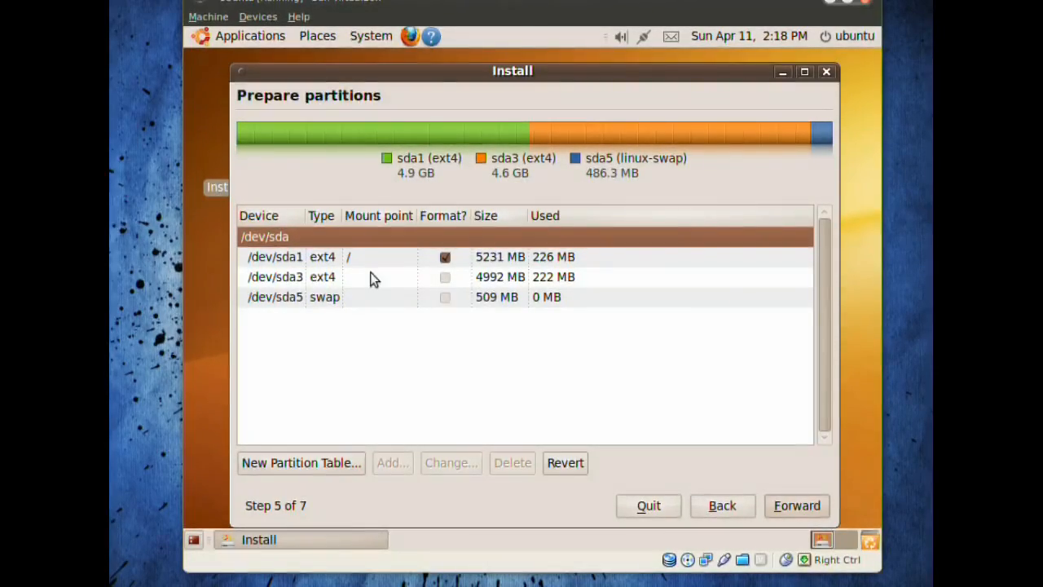
# Edit /dev/sda3 as Ext4 with mount point /home and formatting unchecked.
pyautogui.click(367, 276)
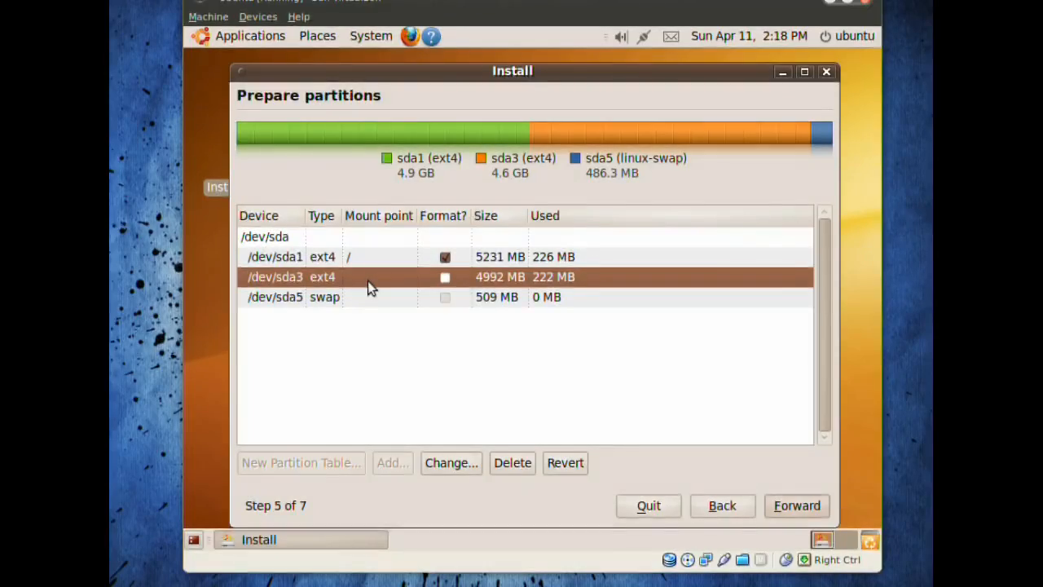
pyautogui.moveTo(306, 291)
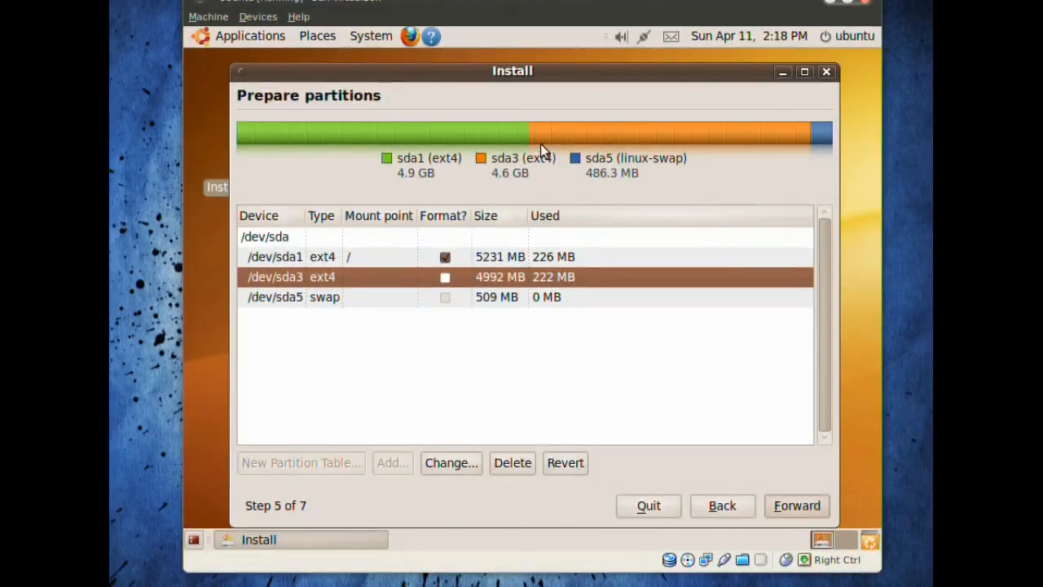
pyautogui.moveTo(342, 284)
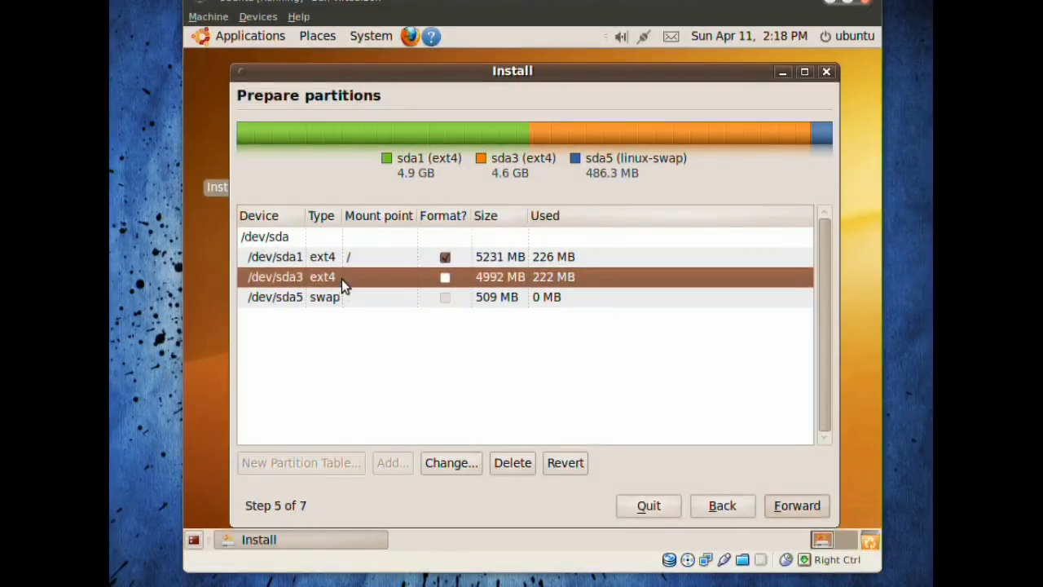
pyautogui.click(450, 462)
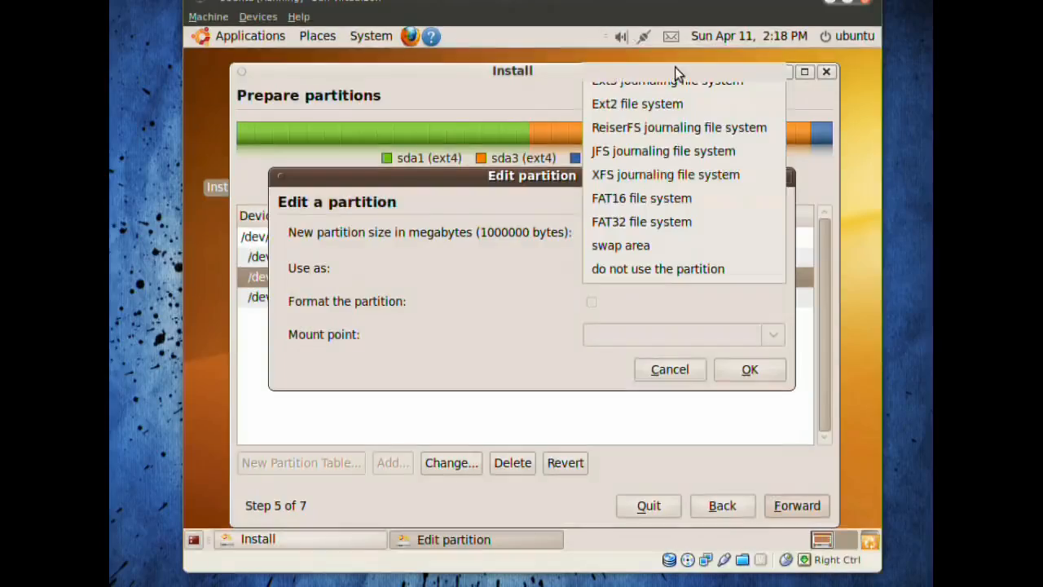
pyautogui.click(667, 79)
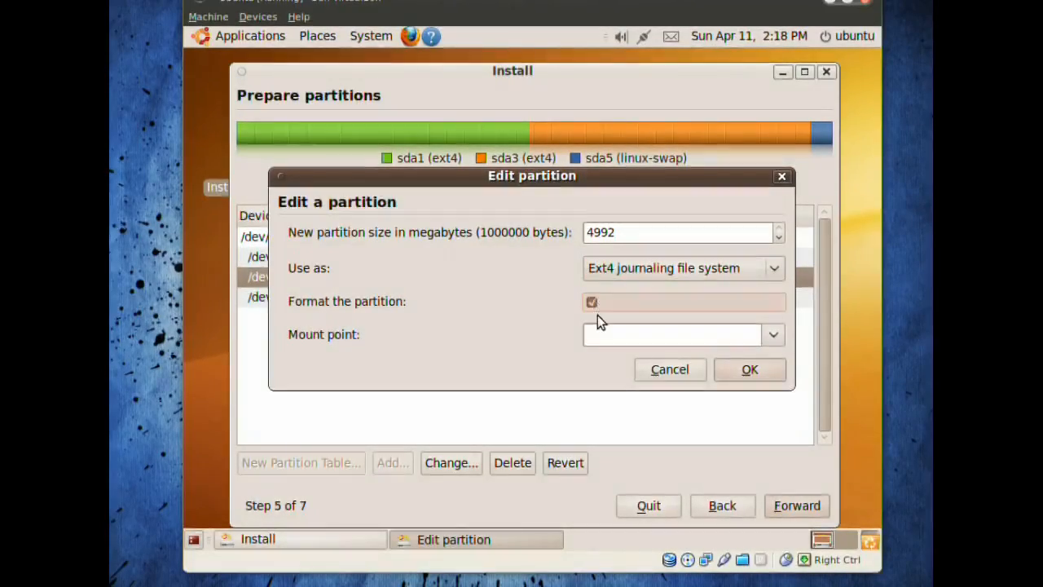
pyautogui.moveTo(594, 285)
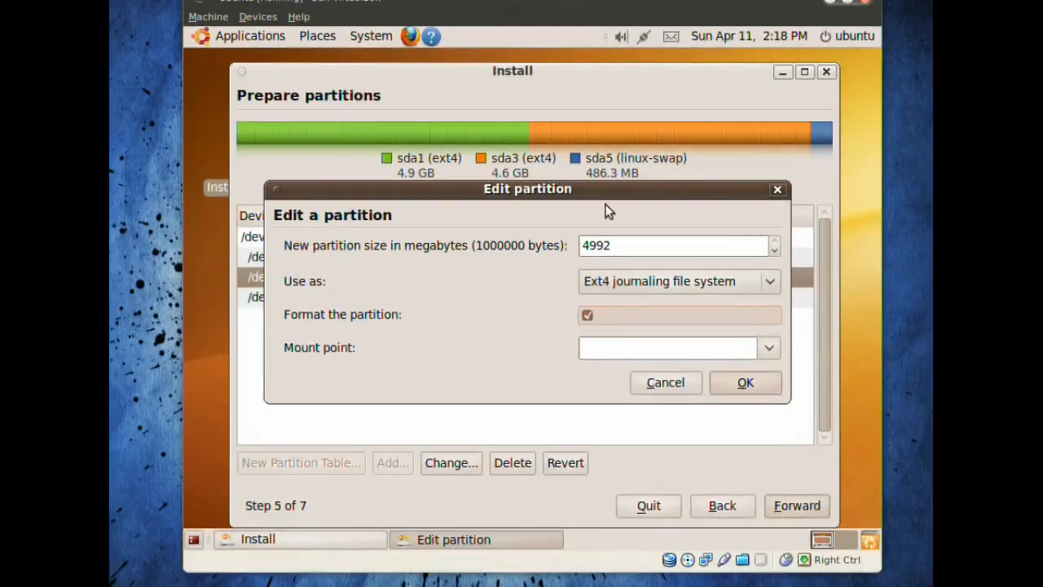
pyautogui.click(587, 316)
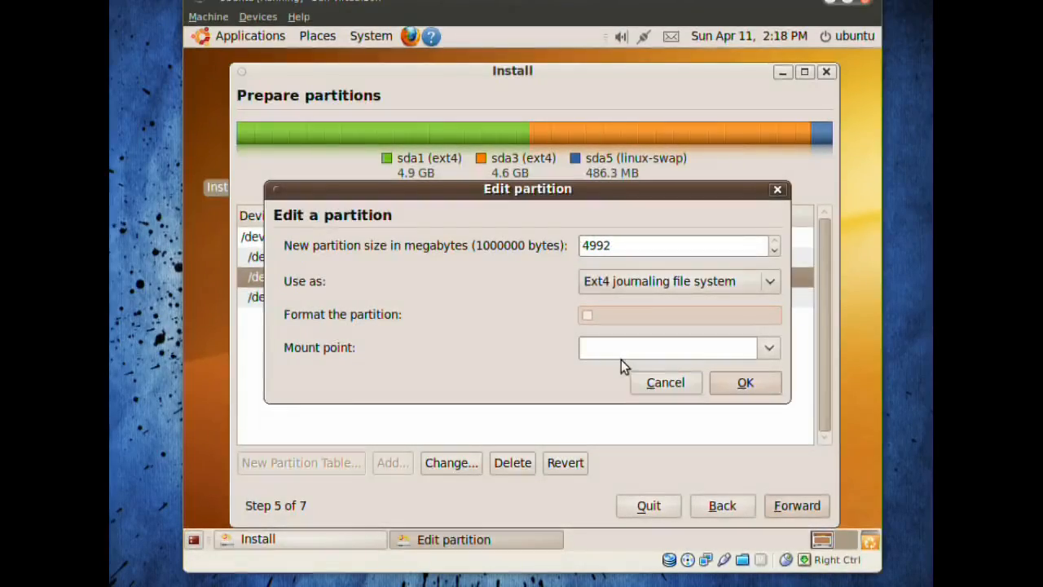
pyautogui.write('/')
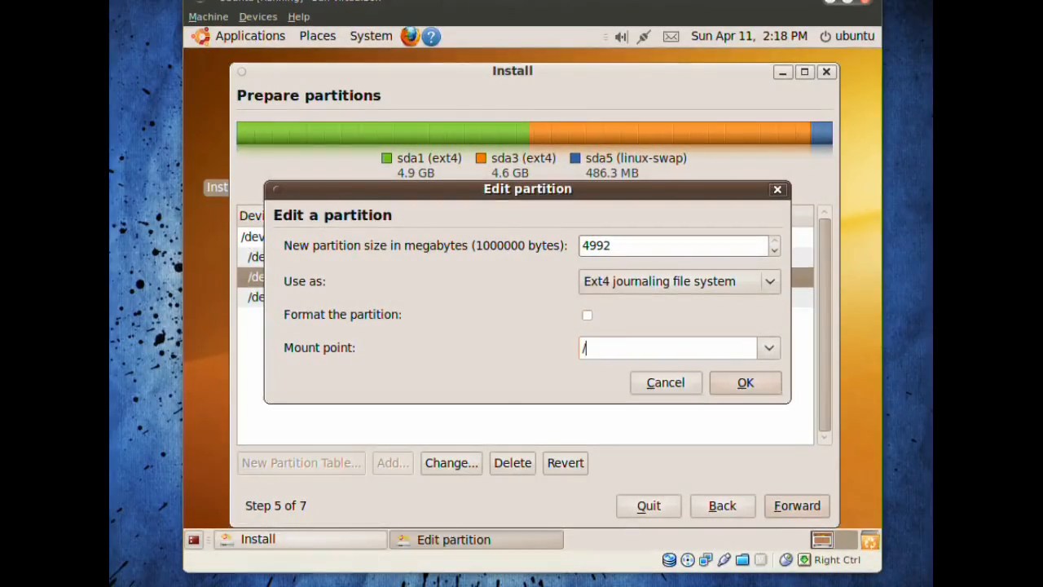
pyautogui.write('home')
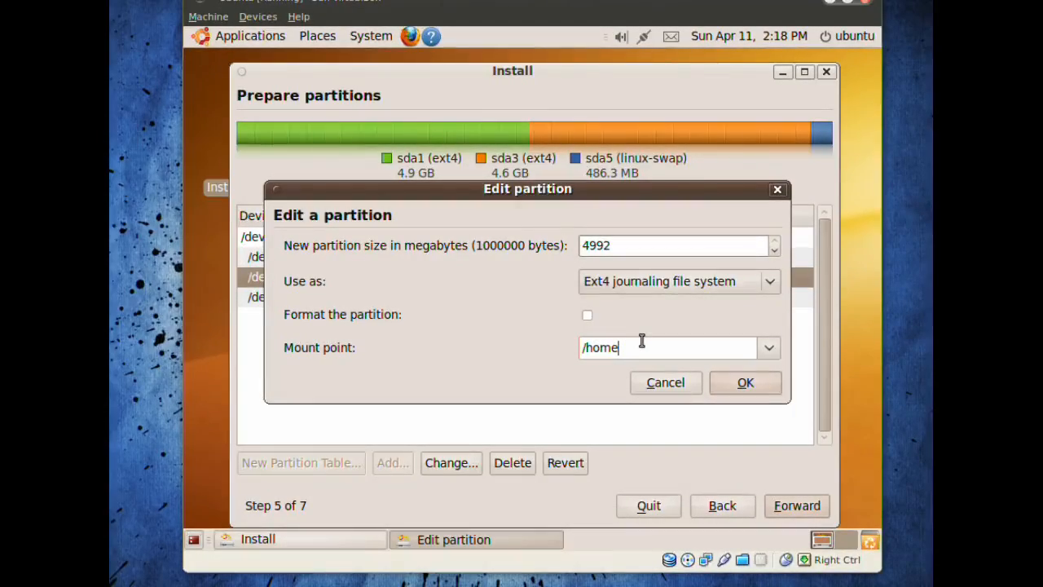
pyautogui.moveTo(641, 358)
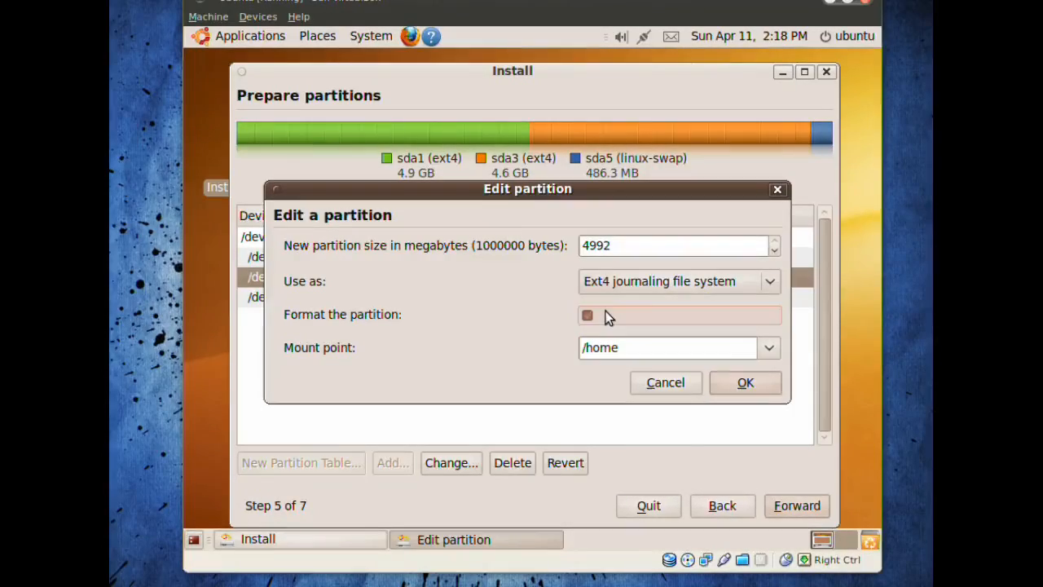
pyautogui.click(588, 315)
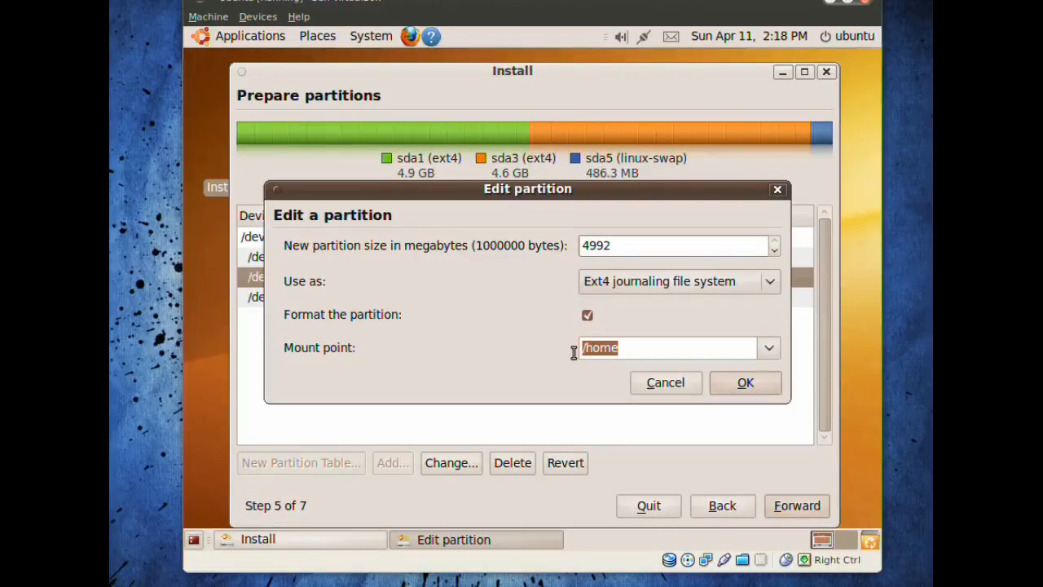
pyautogui.click(587, 316)
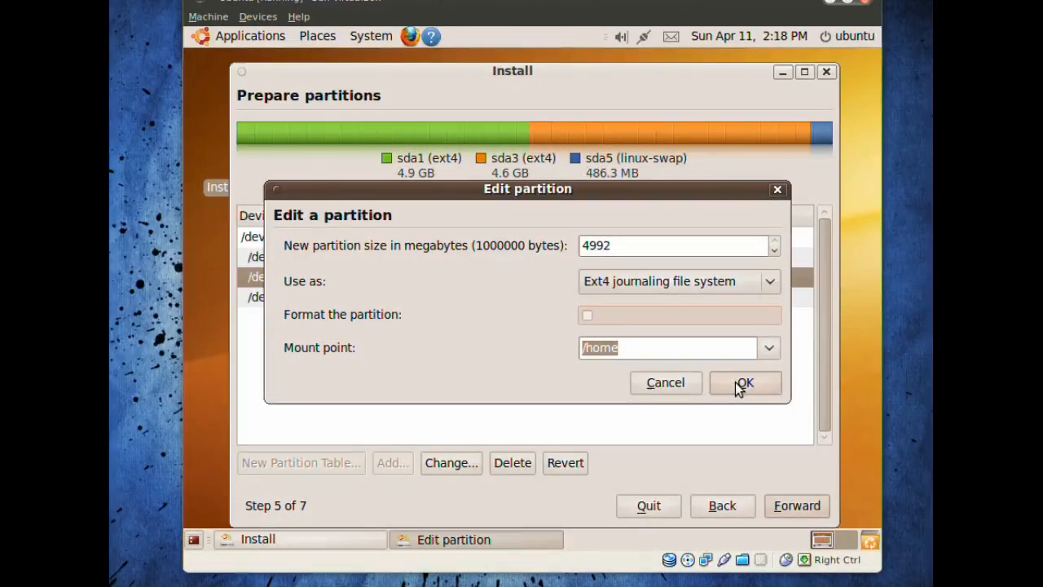
pyautogui.click(743, 382)
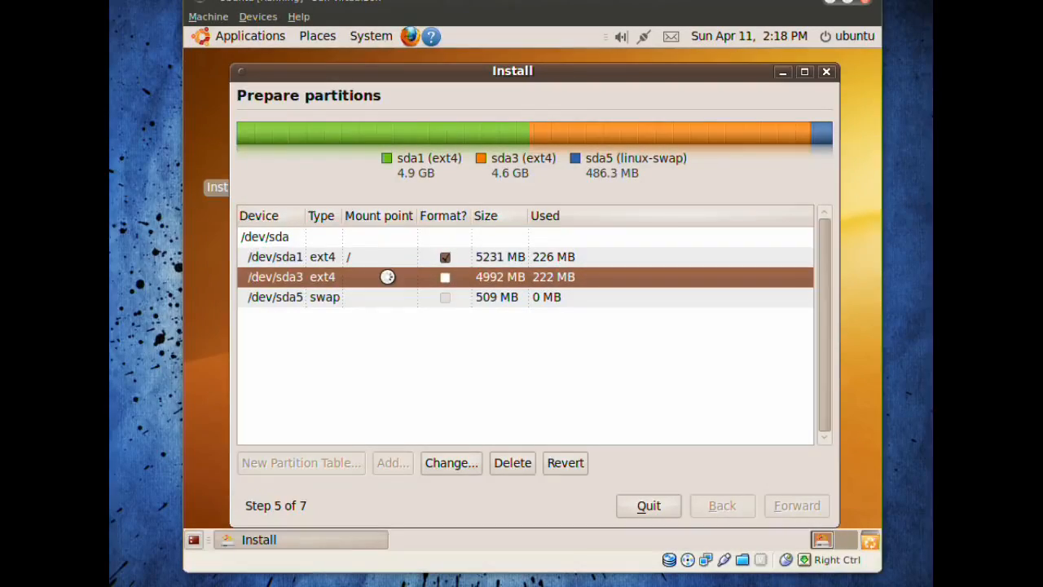
# Check sda1 formatted as / and sda3 unformatted as /home, then proceed.
pyautogui.click(275, 256)
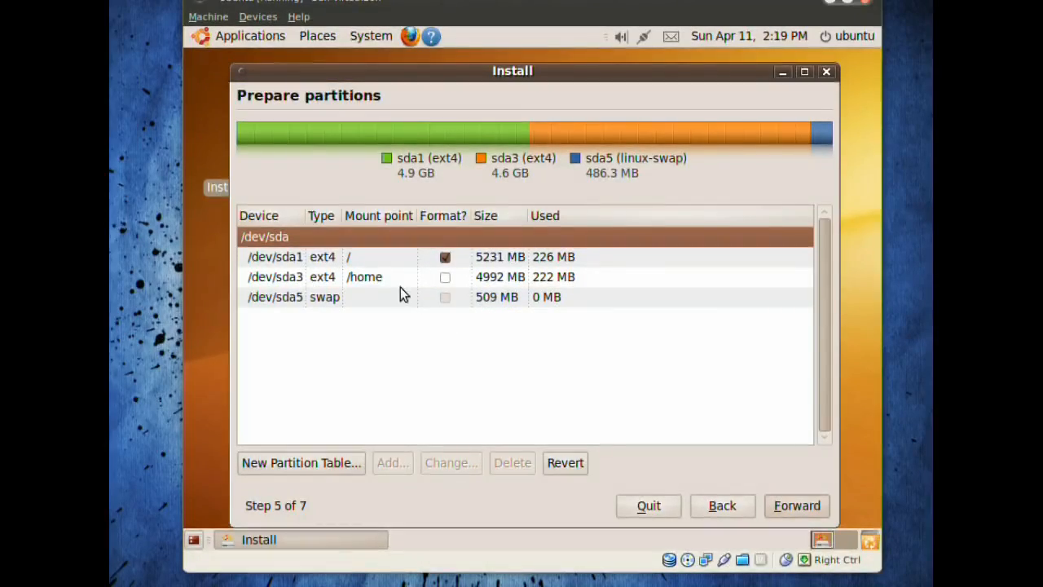
pyautogui.click(364, 276)
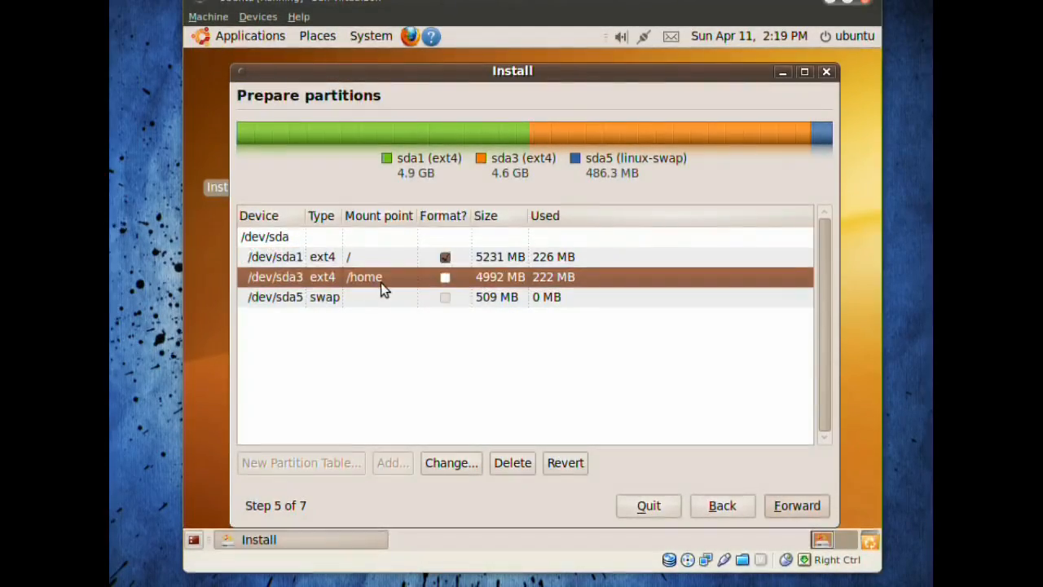
pyautogui.moveTo(446, 277)
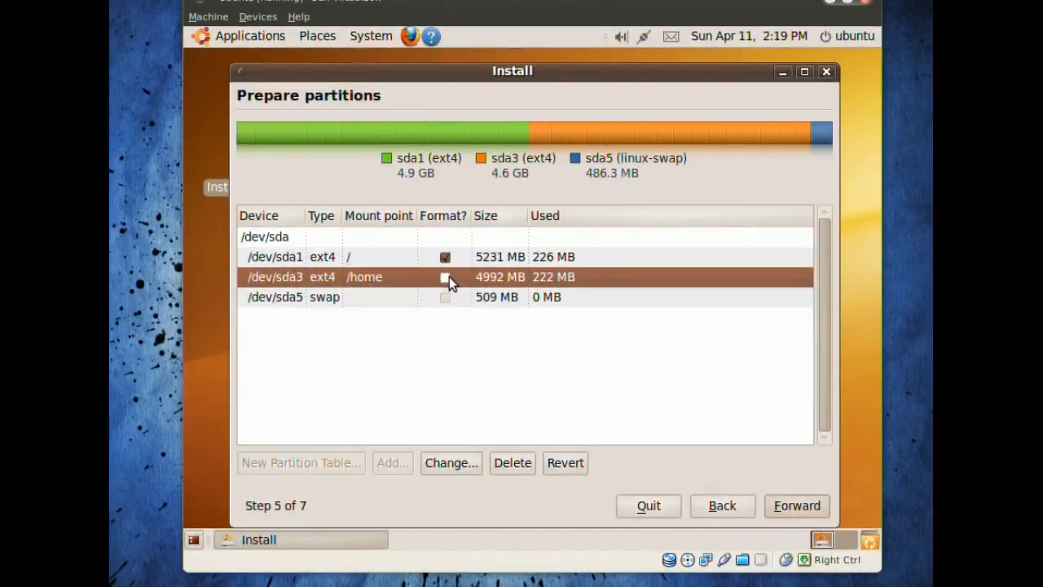
pyautogui.moveTo(448, 281)
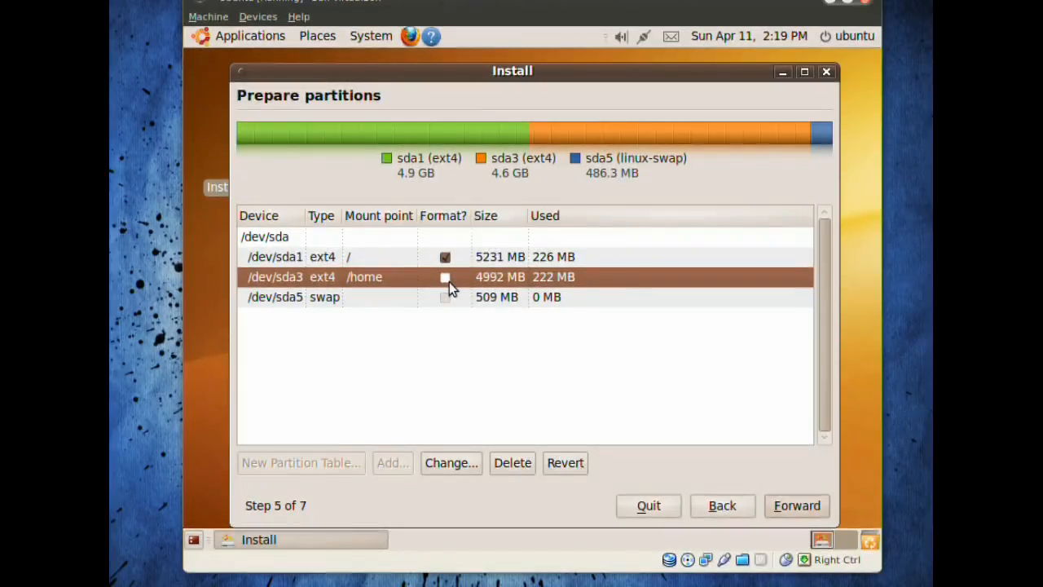
pyautogui.moveTo(408, 273)
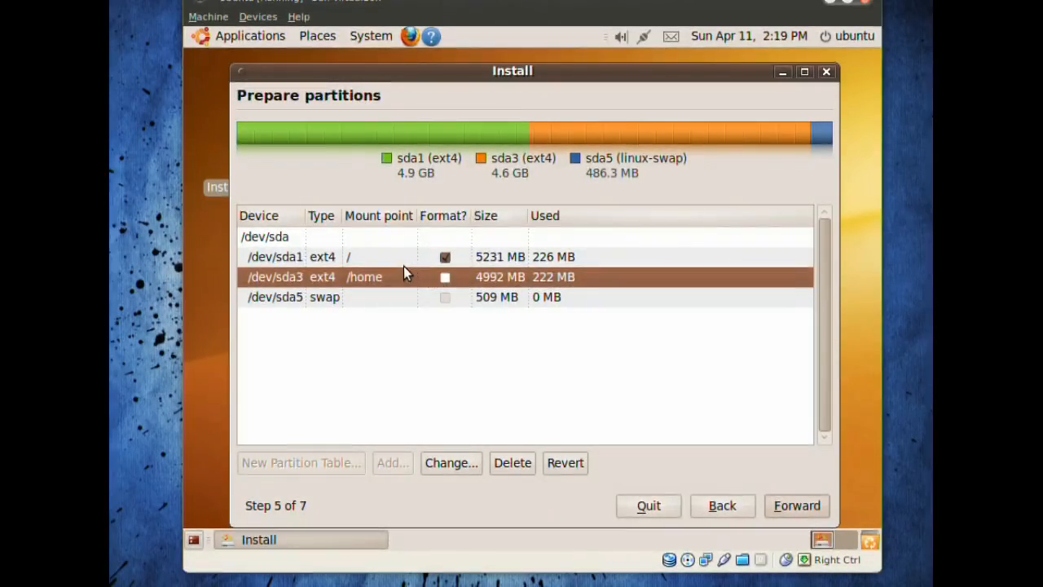
pyautogui.click(366, 256)
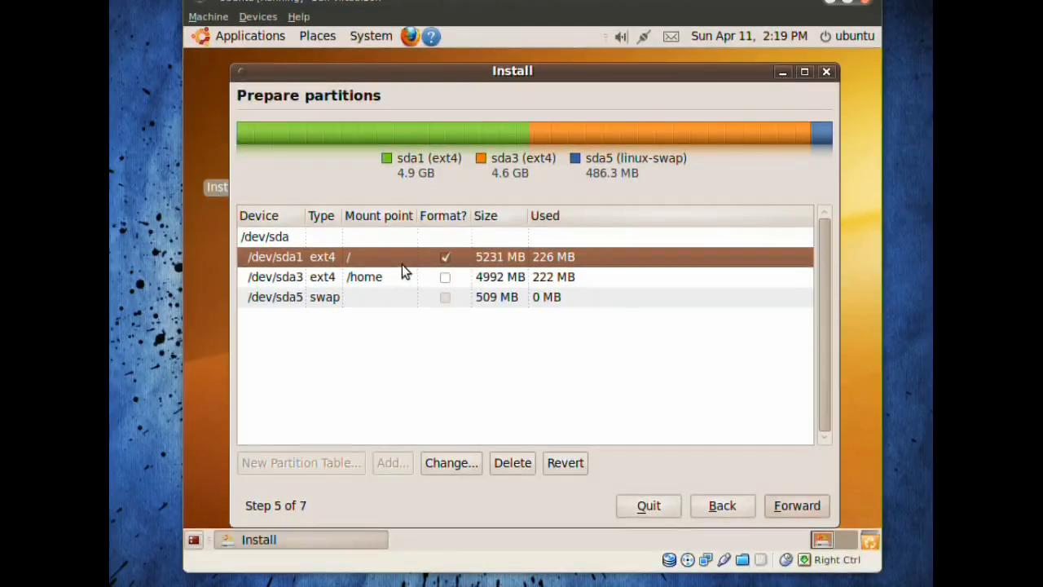
pyautogui.moveTo(350, 261)
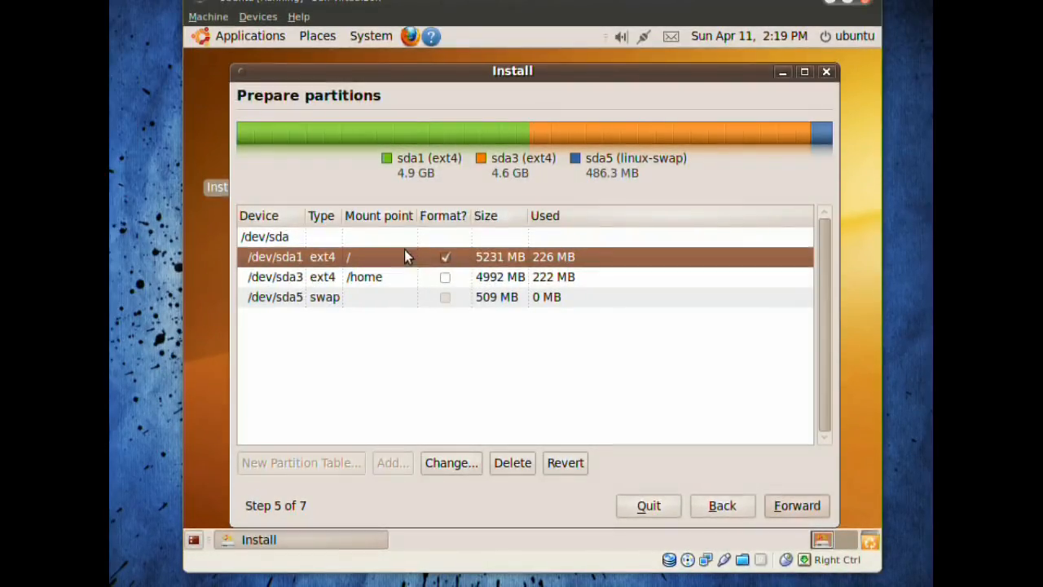
pyautogui.moveTo(371, 277)
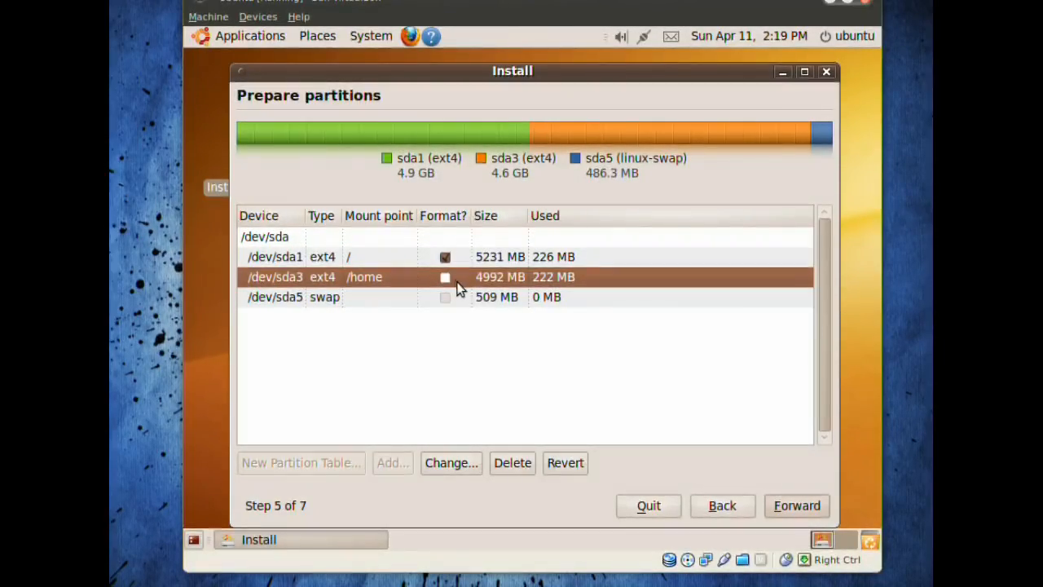
pyautogui.moveTo(427, 297)
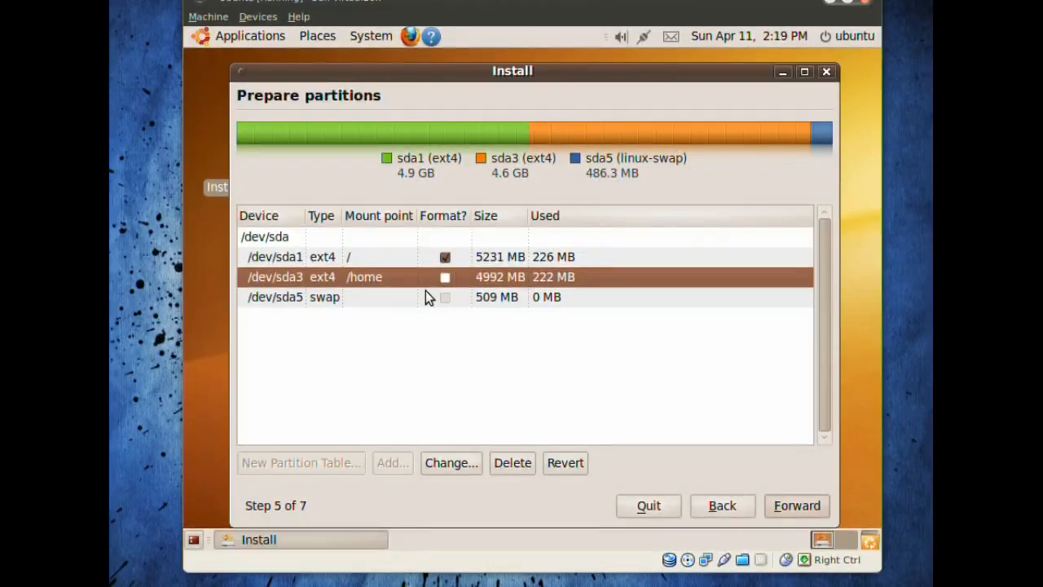
pyautogui.moveTo(400, 289)
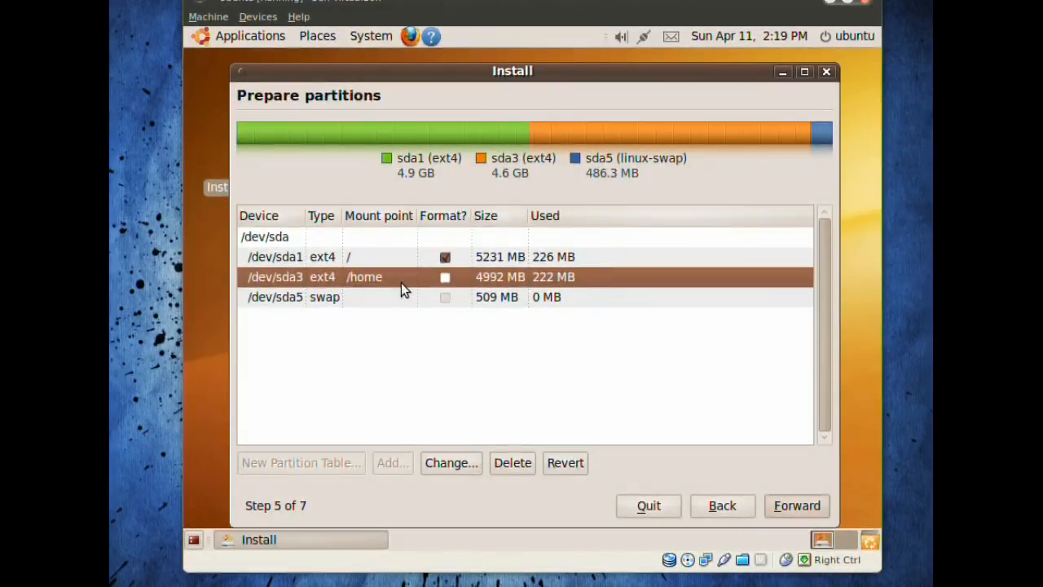
pyautogui.click(366, 257)
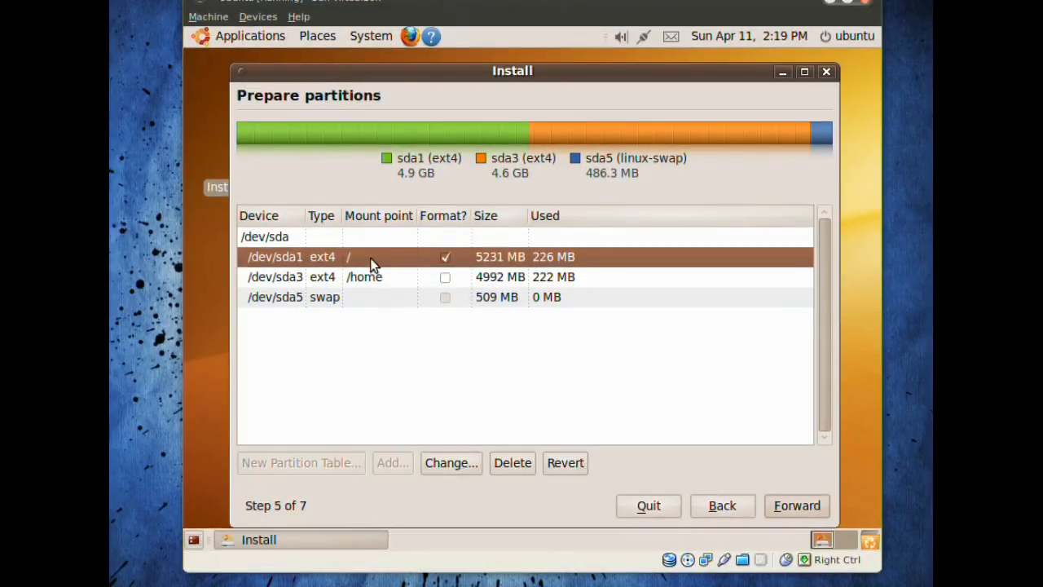
pyautogui.moveTo(367, 267)
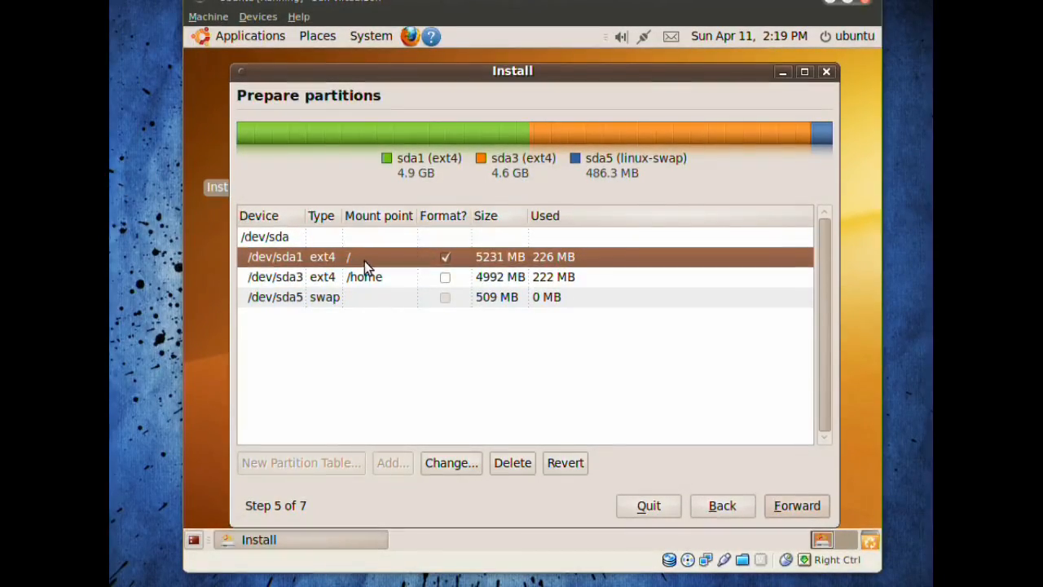
pyautogui.click(364, 276)
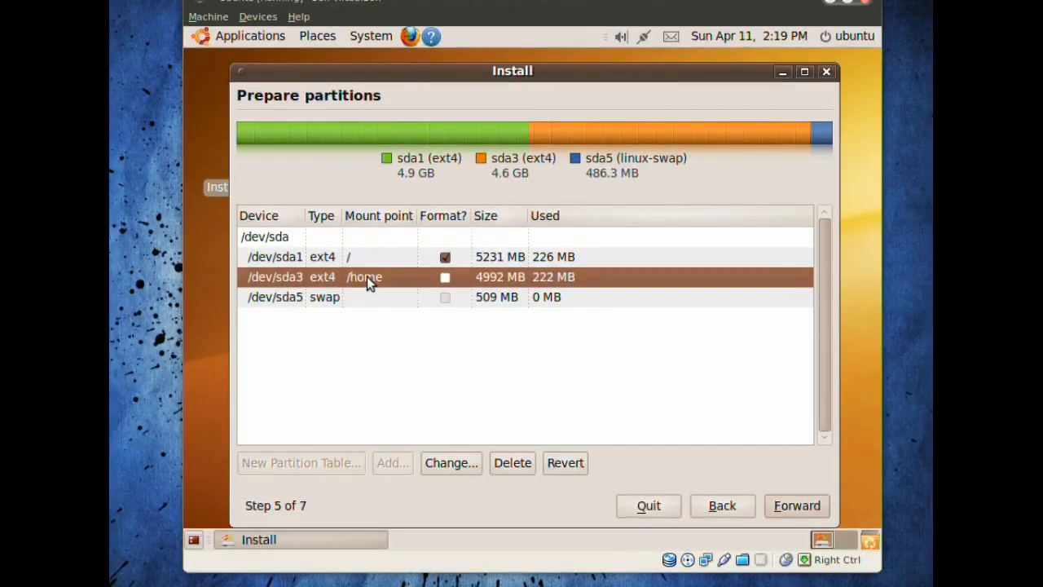
pyautogui.moveTo(446, 280)
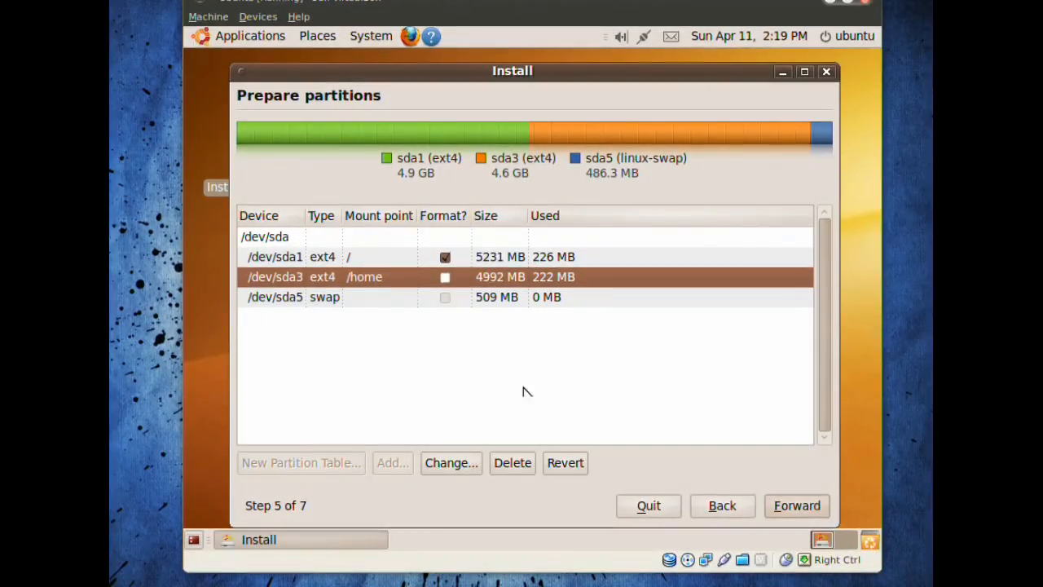
pyautogui.click(796, 505)
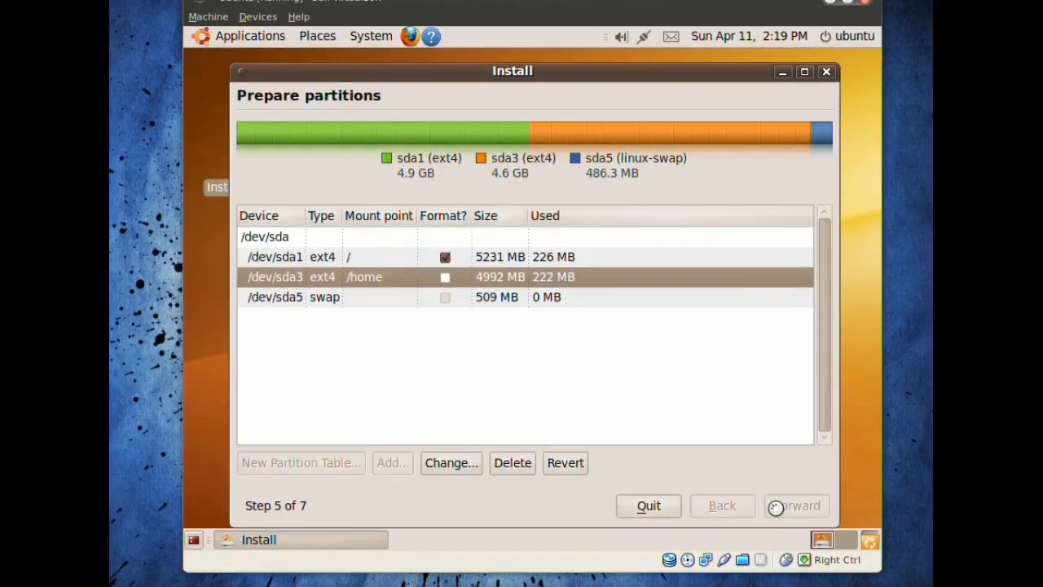
# Enter the full name 'krys' and begin filling the account password.
pyautogui.click(794, 505)
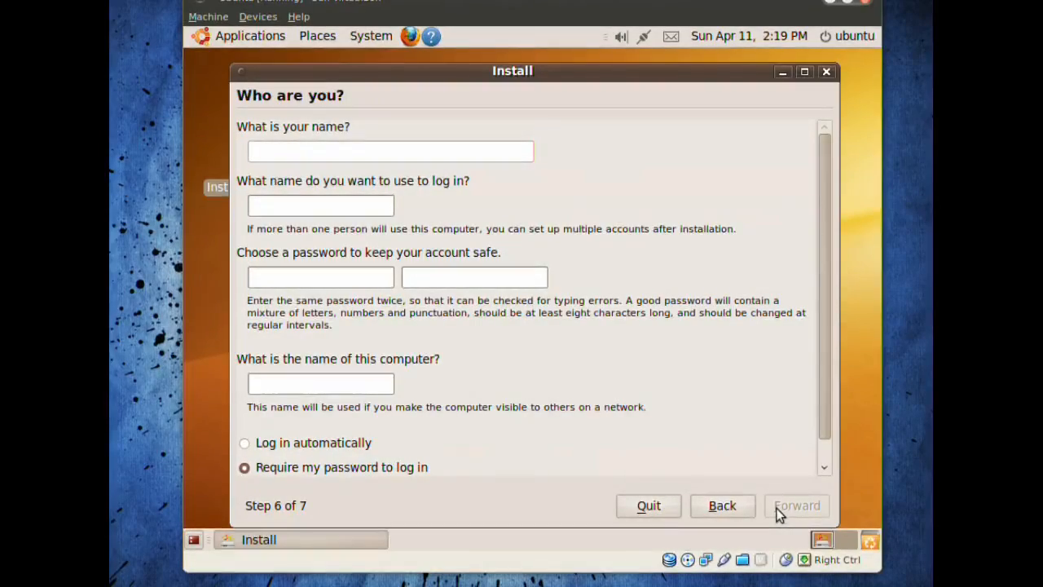
pyautogui.click(389, 150)
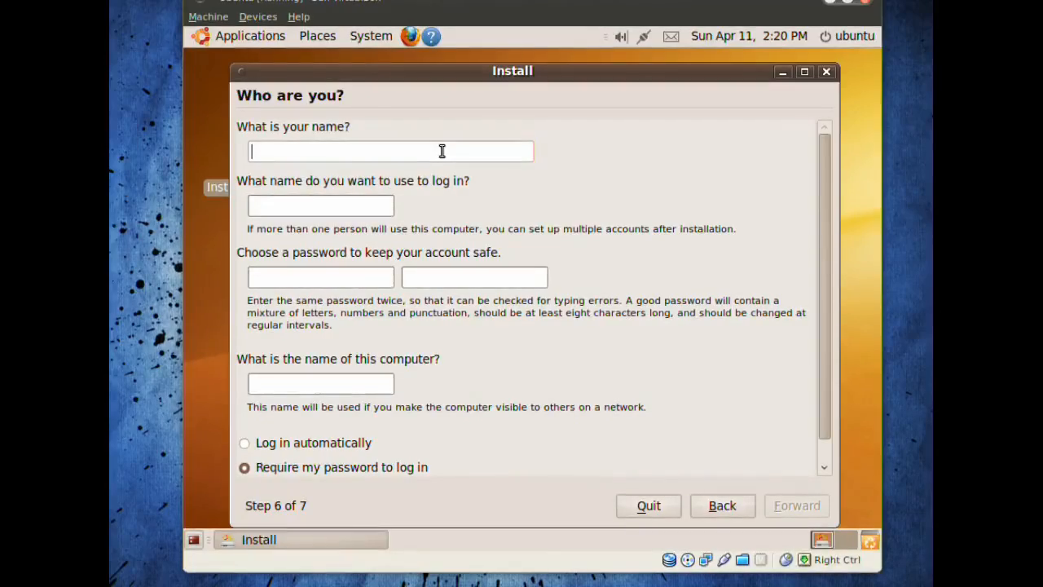
pyautogui.write('krys')
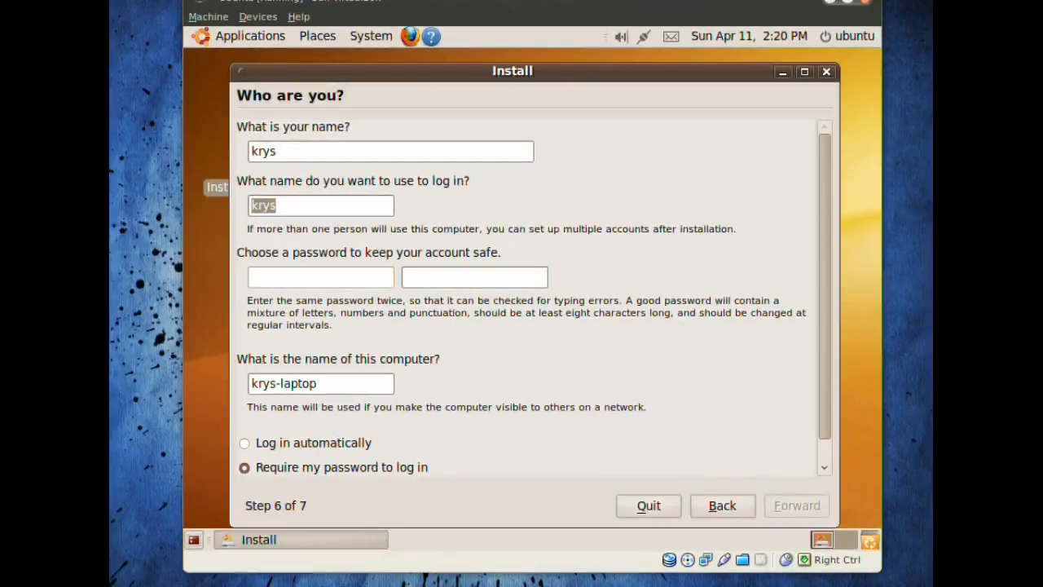
pyautogui.click(320, 277)
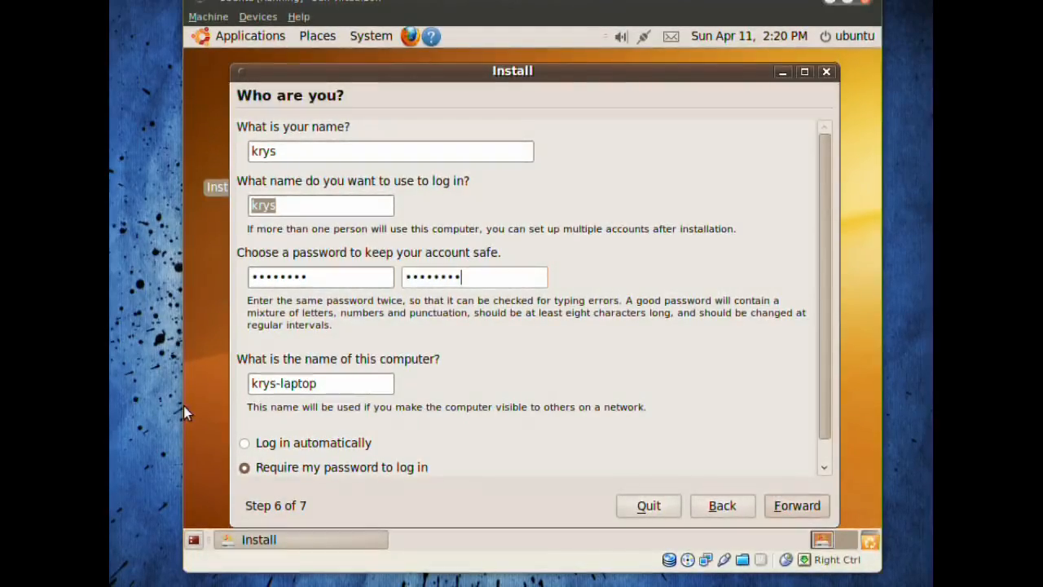
pyautogui.moveTo(342, 479)
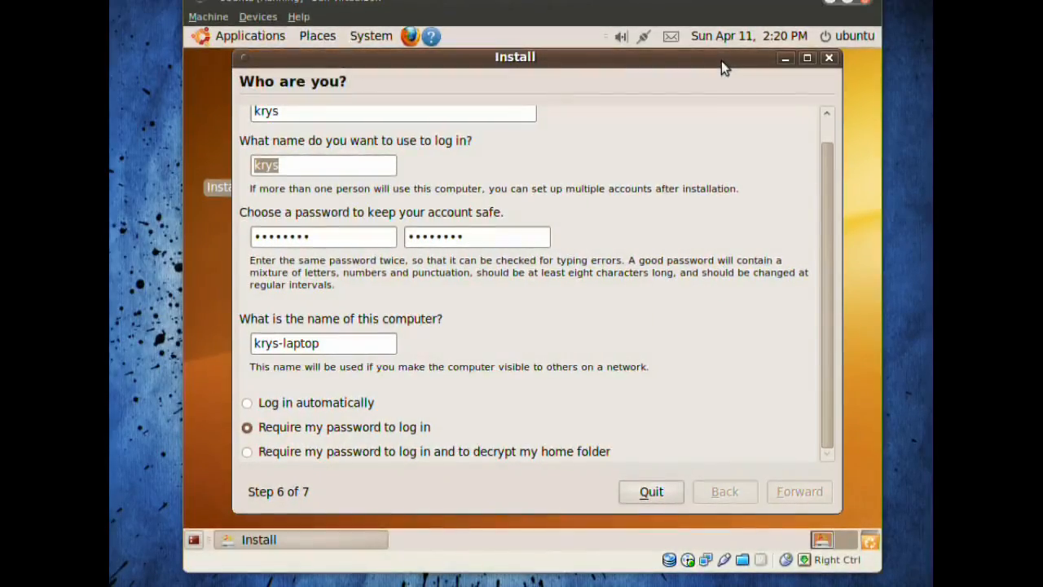
# Review the Ready to install summary and start the installation.
pyautogui.click(799, 490)
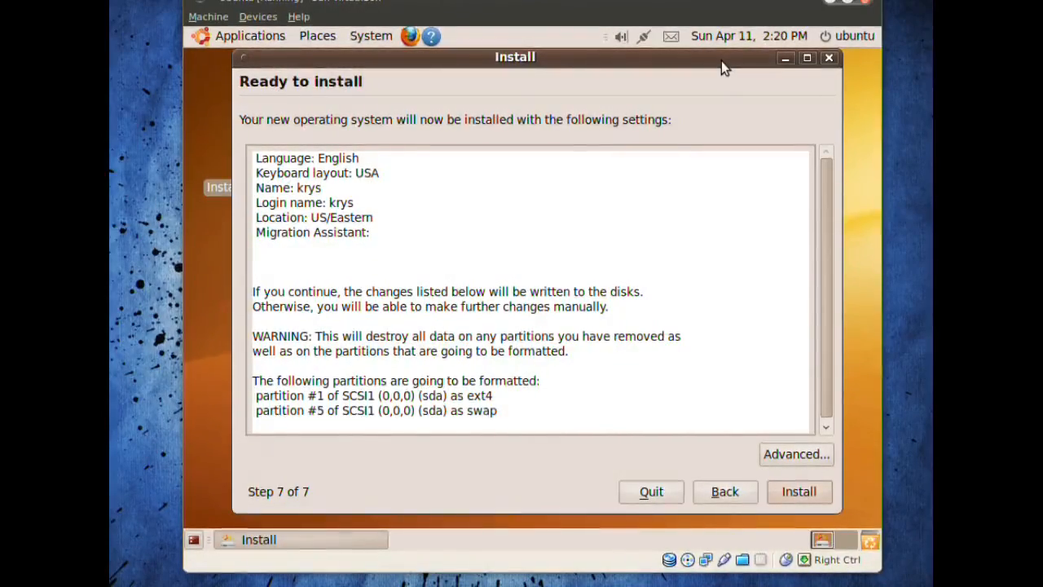
pyautogui.moveTo(303, 214)
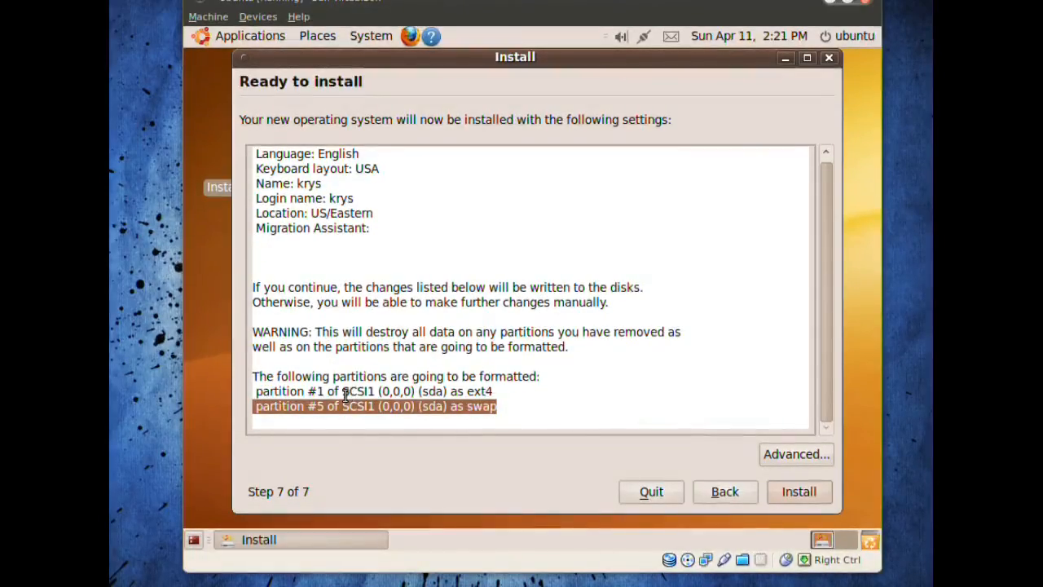
pyautogui.moveTo(498, 323)
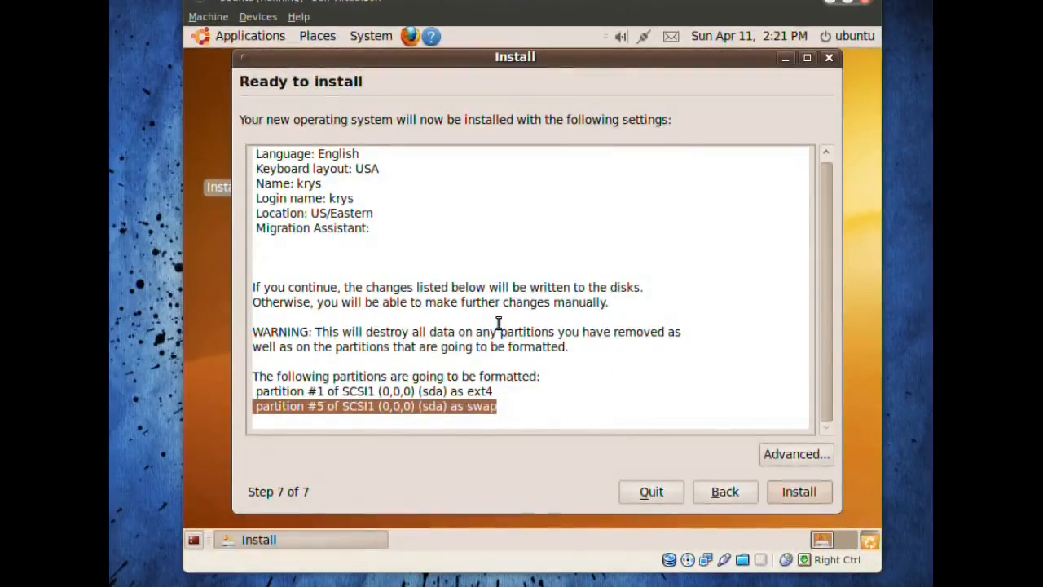
pyautogui.moveTo(754, 383)
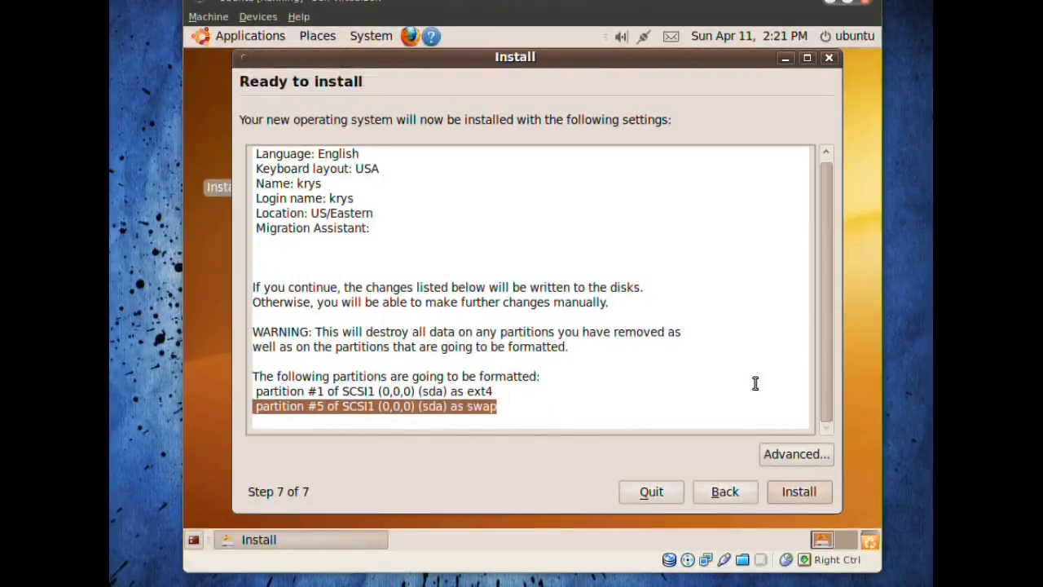
pyautogui.click(799, 491)
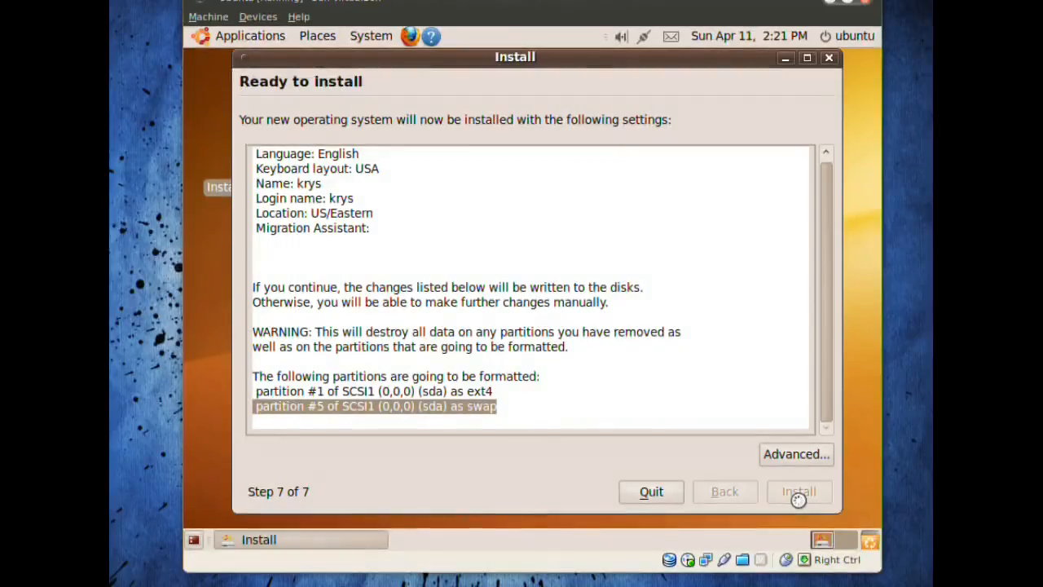
# Confirm installing so sda1 begins formatting as ext4 for root.
pyautogui.click(797, 491)
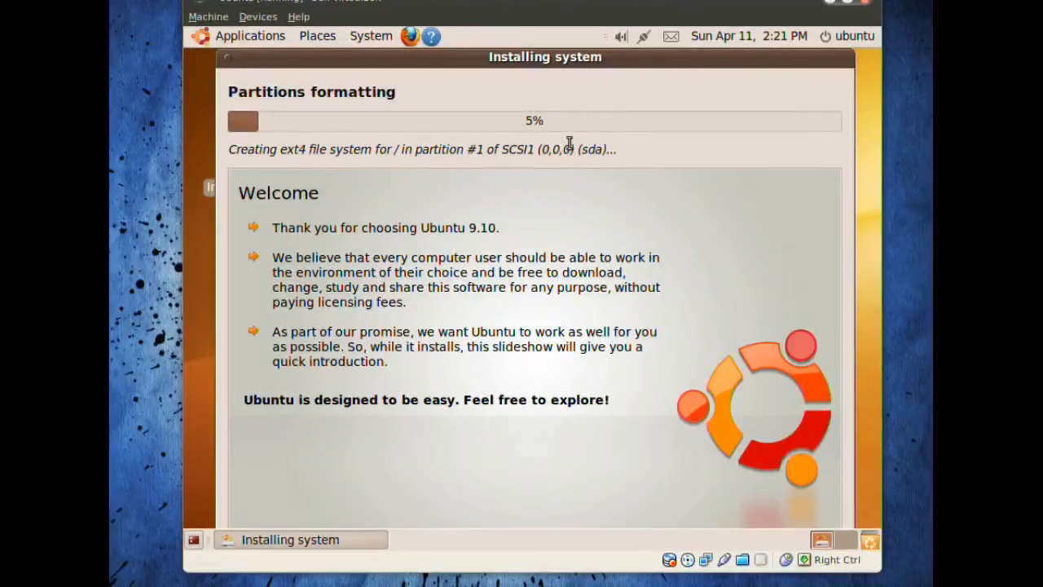
pyautogui.moveTo(611, 172)
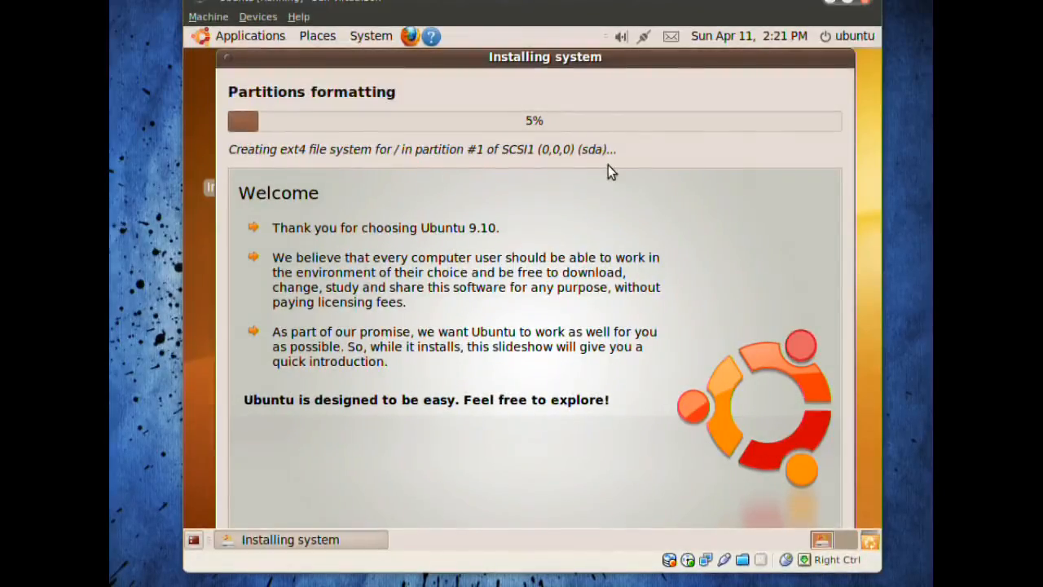